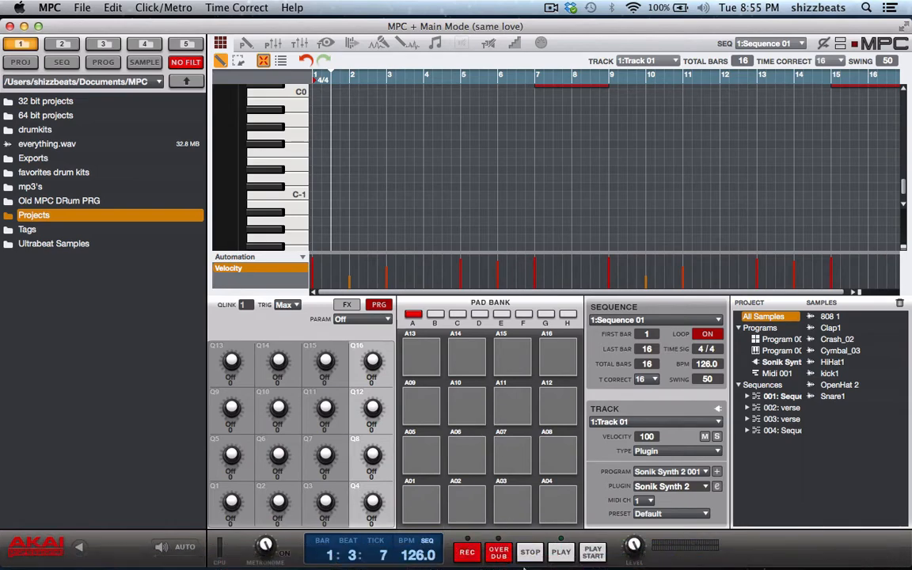
mouse_move(493, 523)
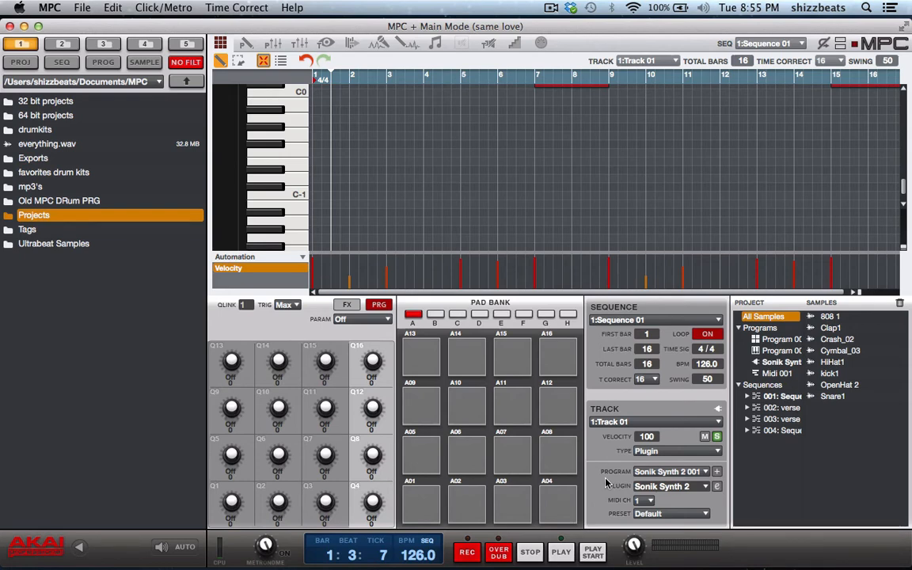
Step: Expand the grid editor so Track 01's 16-bar Sonik Synth chord notes fill the piano roll
click(558, 553)
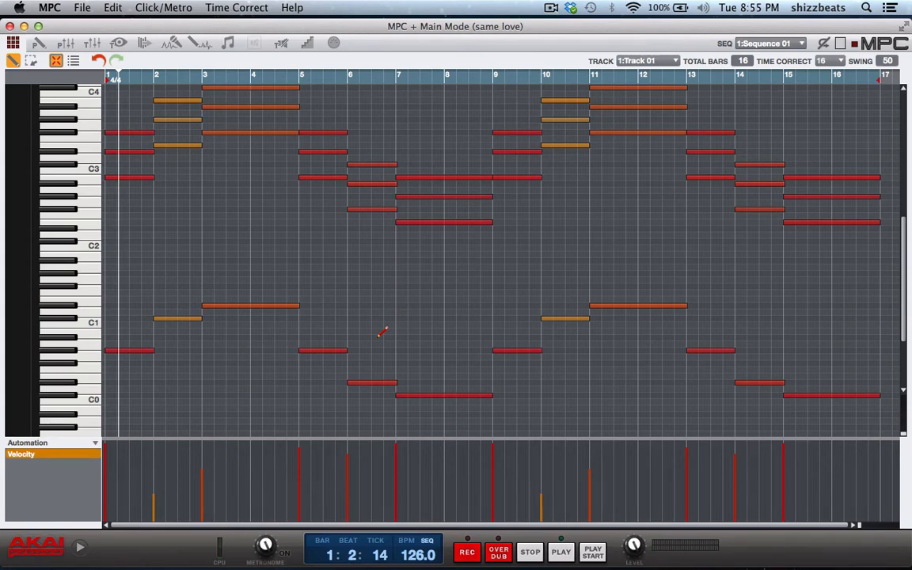
Step: Step the Track selector through Track 02 to Track 03's melody notes
click(638, 61)
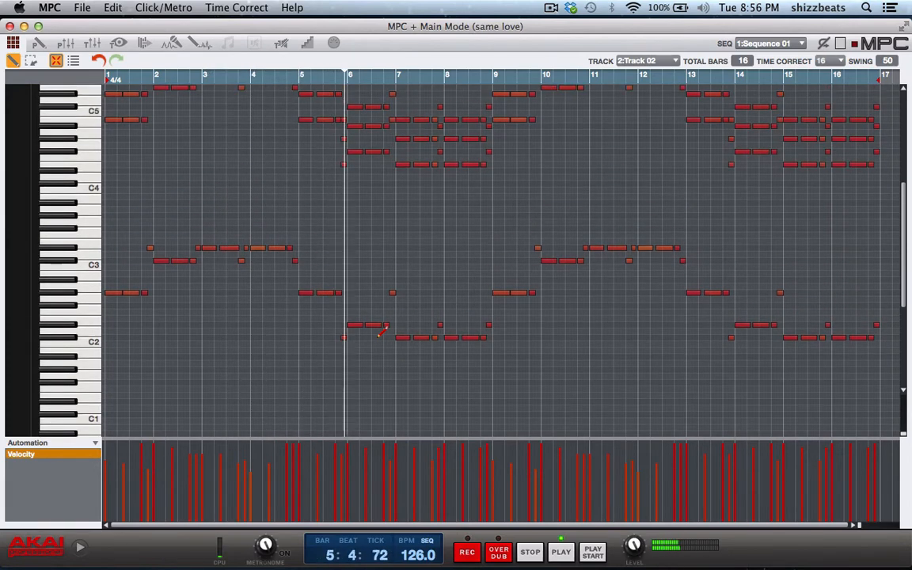
scroll(down, 3)
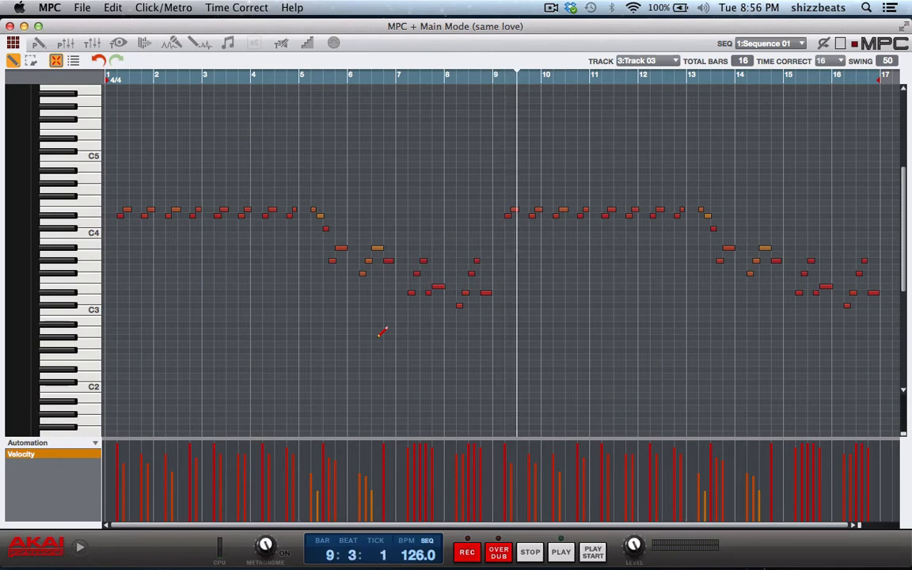
Step: Switch to Audio MIDI Setup, leaving the tonespace C Major chord-grid window in front
click(560, 552)
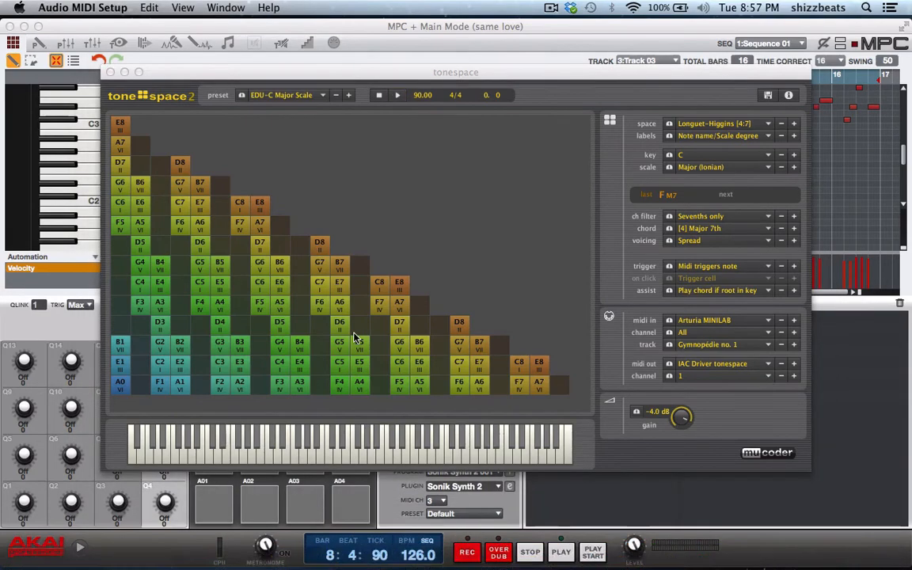
Step: Show the MIDI Studio window and view the IAC Driver's ports, Bus 1 and tonespace
click(227, 7)
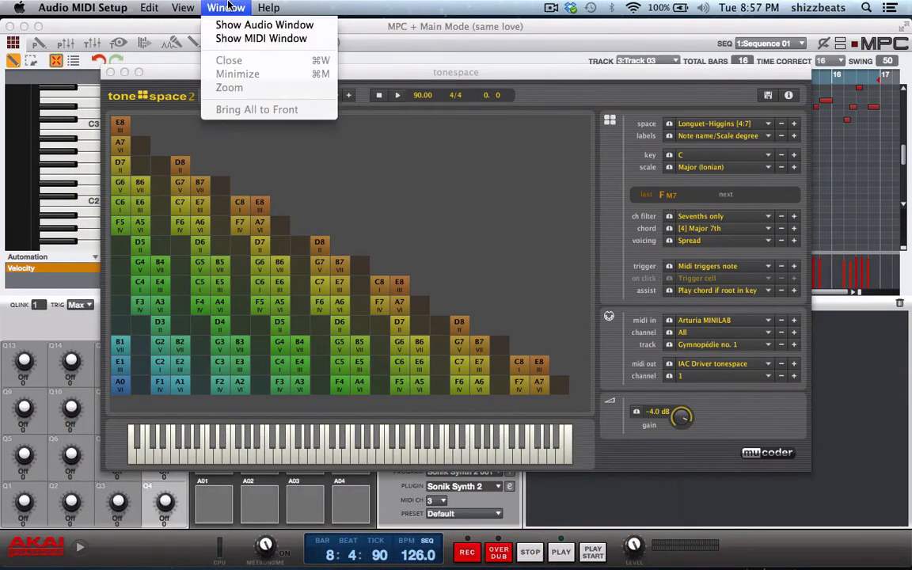
click(261, 38)
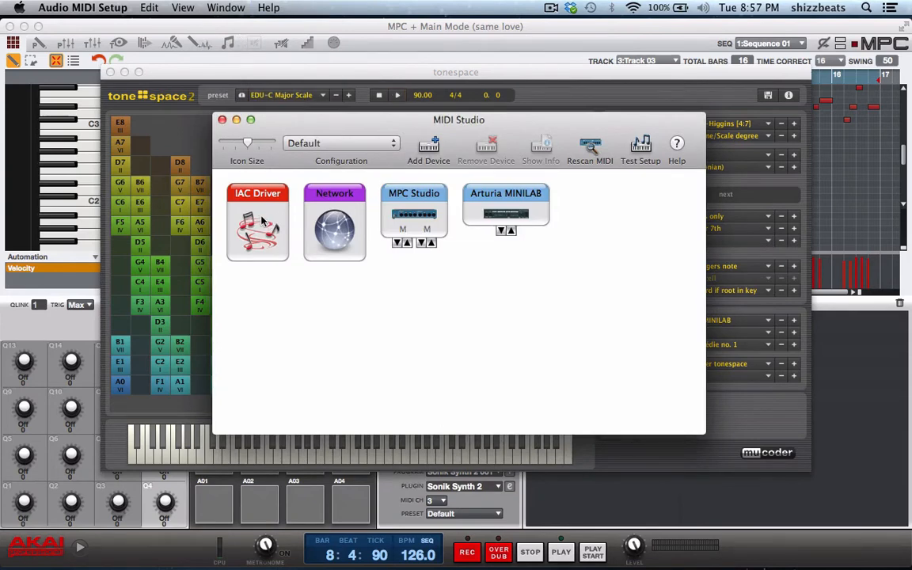
double_click(258, 222)
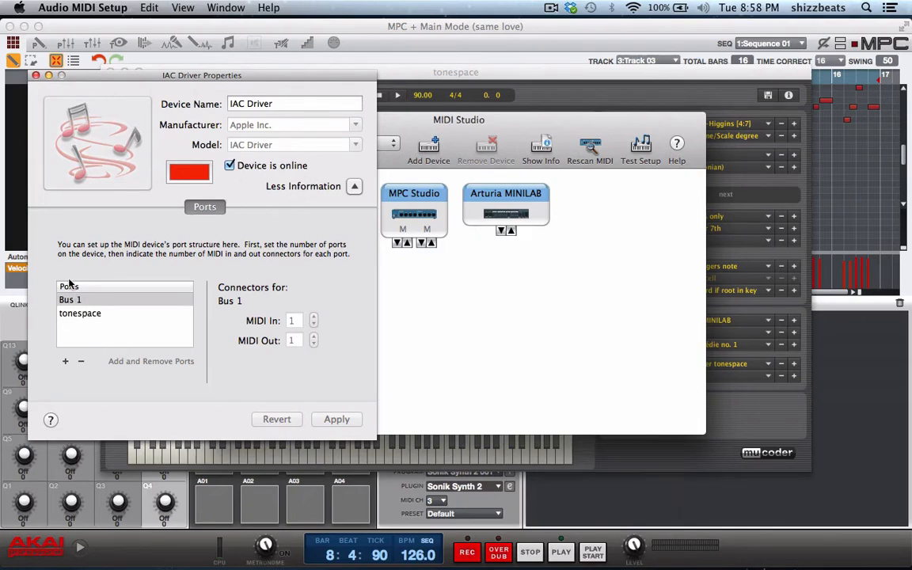
mouse_move(69, 324)
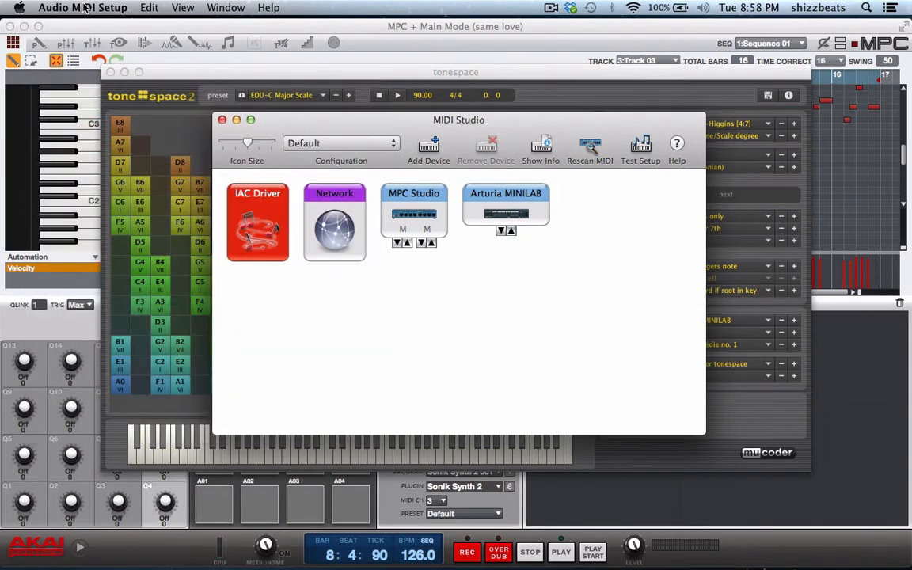
Step: Review tonespace's Midi Settings: Arturia MINILAB input, IAC Driver tonespace output
click(223, 119)
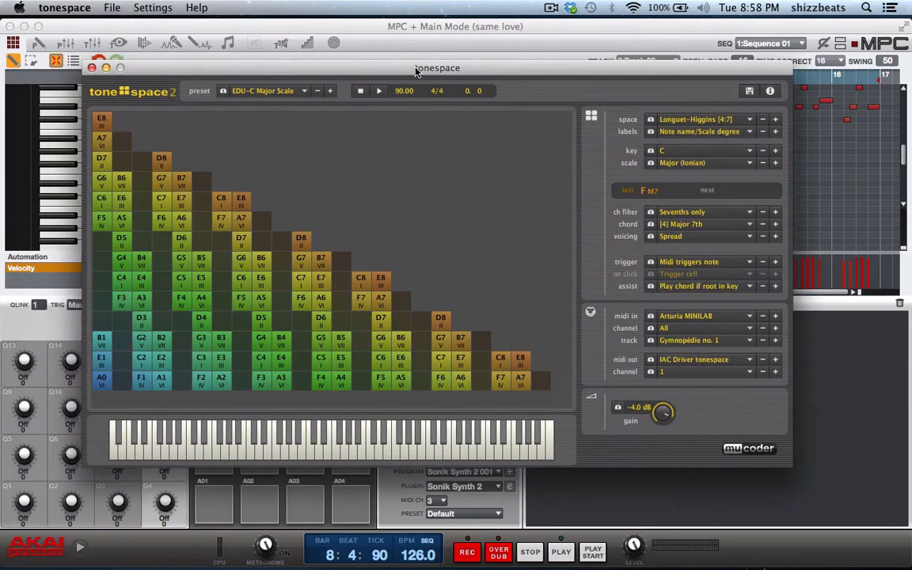
click(152, 7)
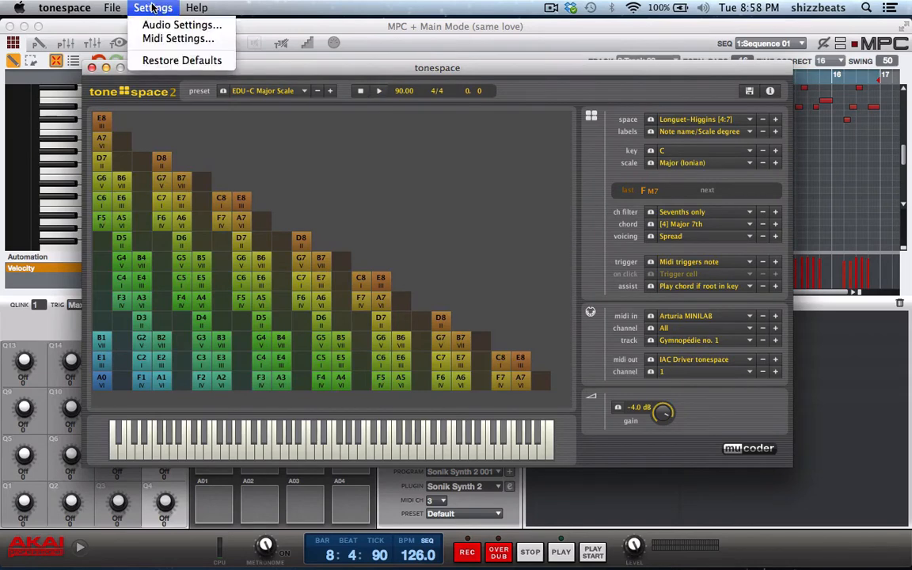
click(182, 38)
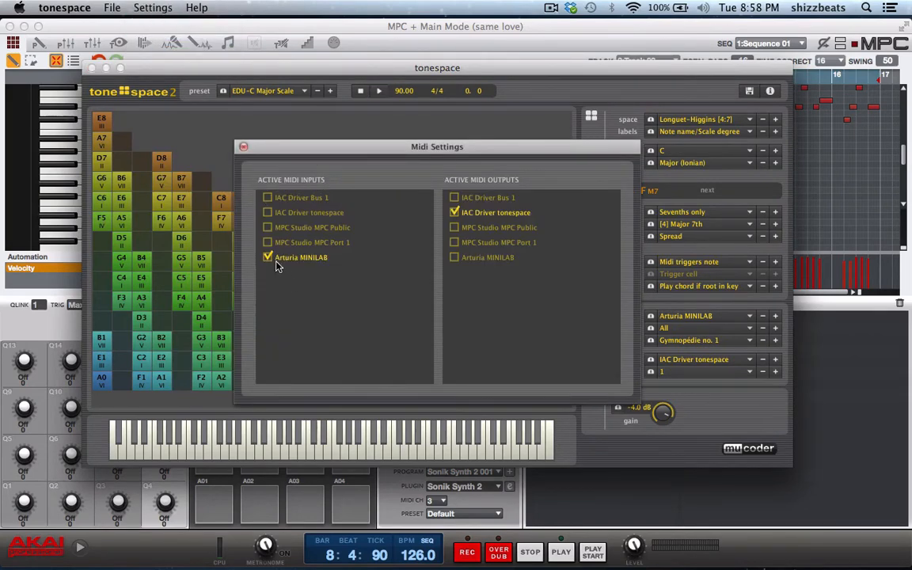
mouse_move(288, 278)
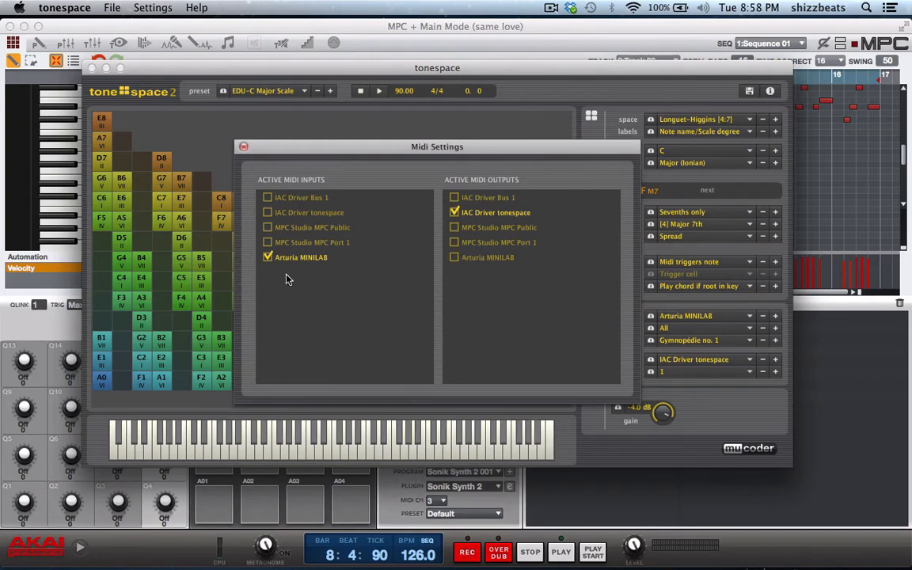
mouse_move(294, 266)
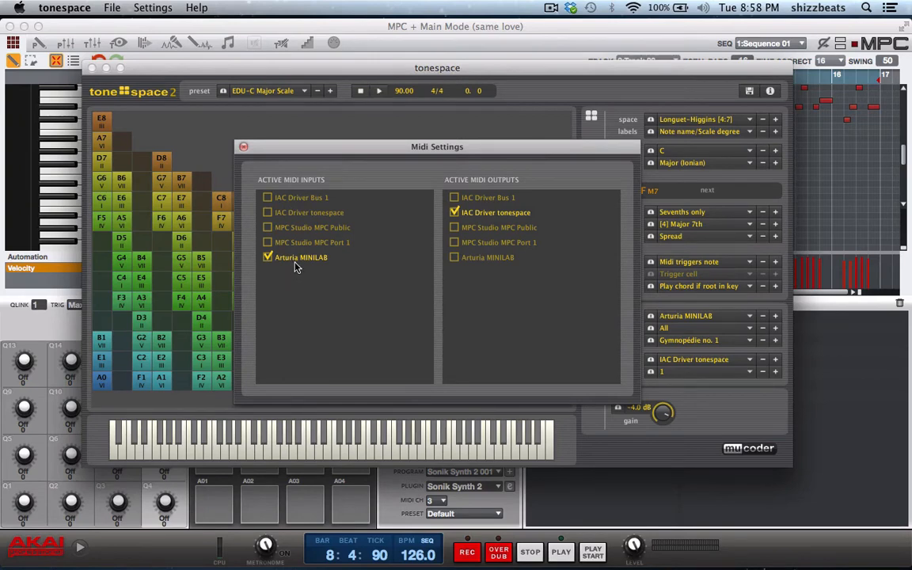
mouse_move(279, 264)
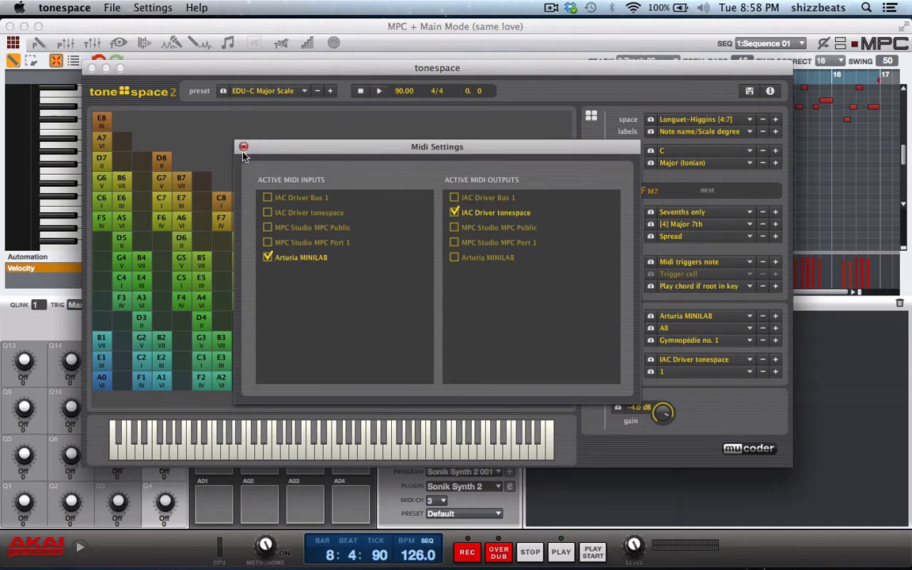
Step: Close the MIDI settings and set the space dropdown to Octaves [1:12]
click(244, 146)
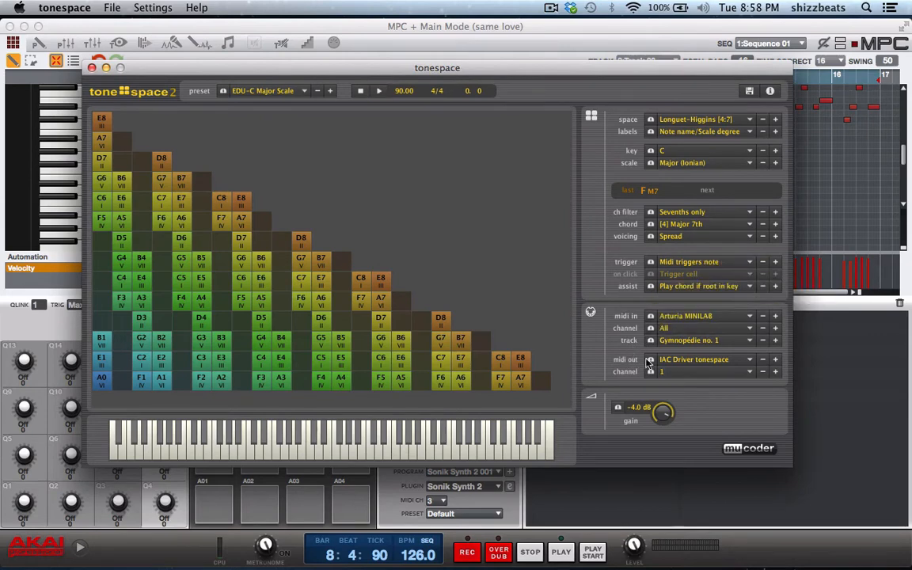
mouse_move(681, 364)
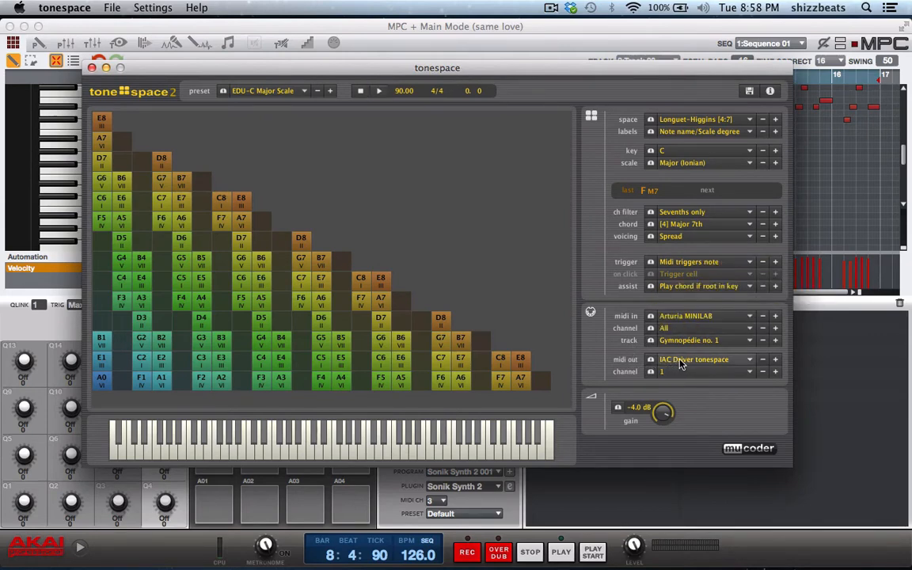
mouse_move(676, 323)
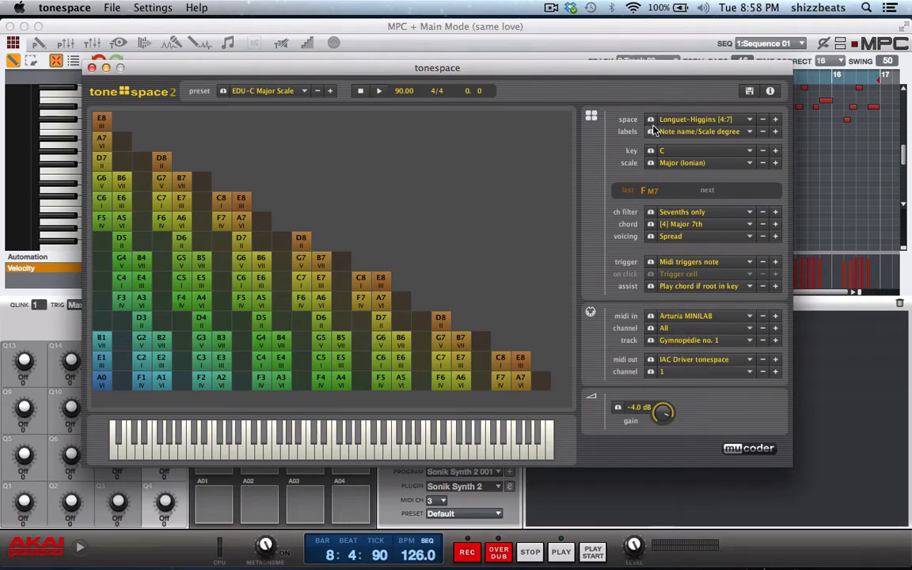
click(700, 119)
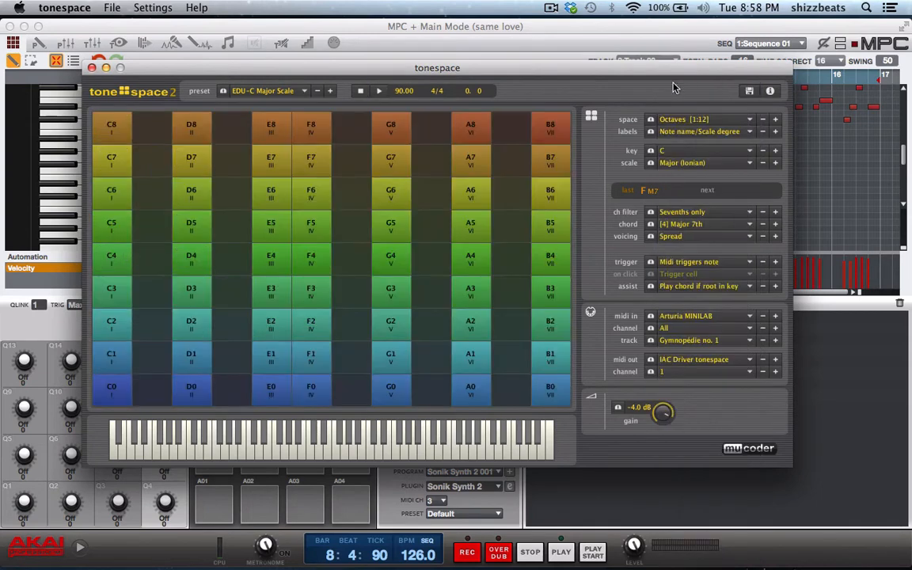
mouse_move(677, 162)
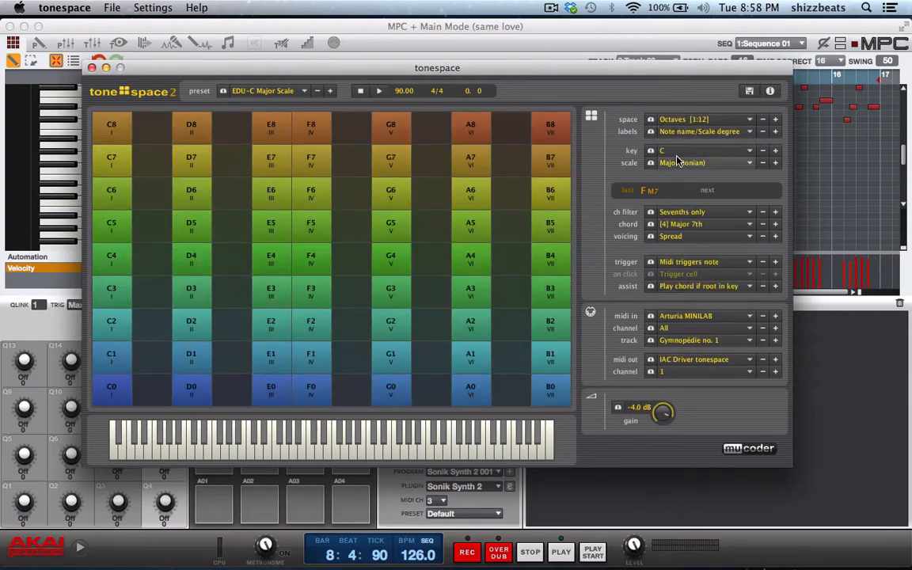
mouse_move(679, 163)
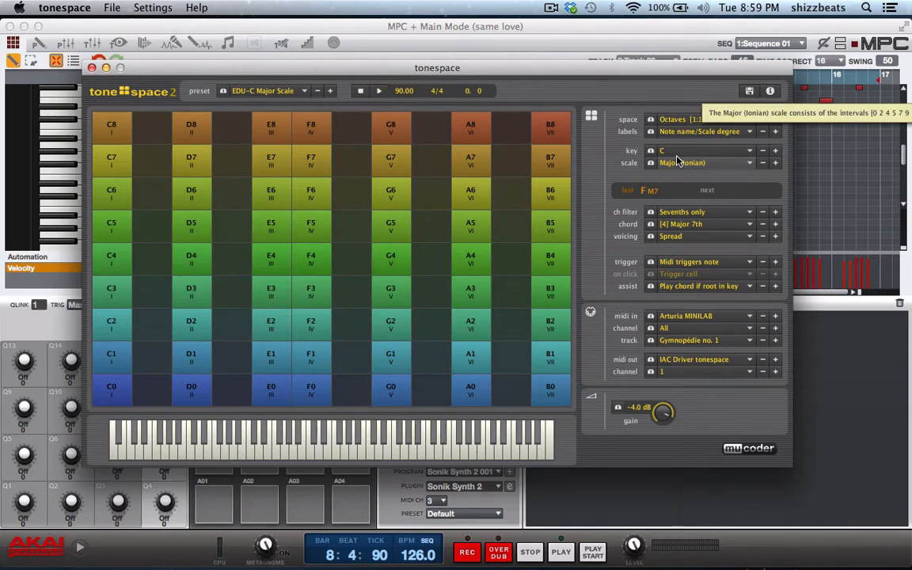
mouse_move(589, 221)
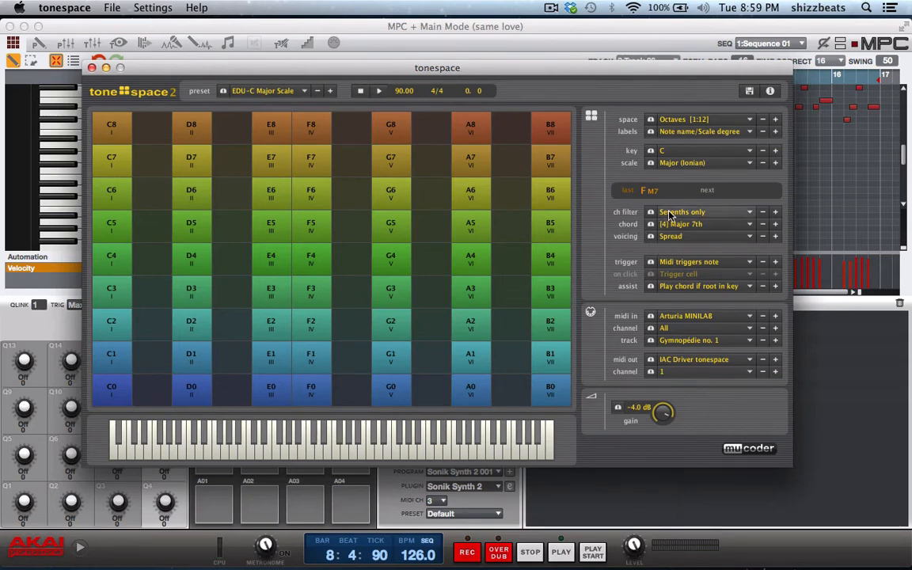
Step: Review the Sevenths only and Major 7th chord options, then open the Spread voicing list
click(703, 211)
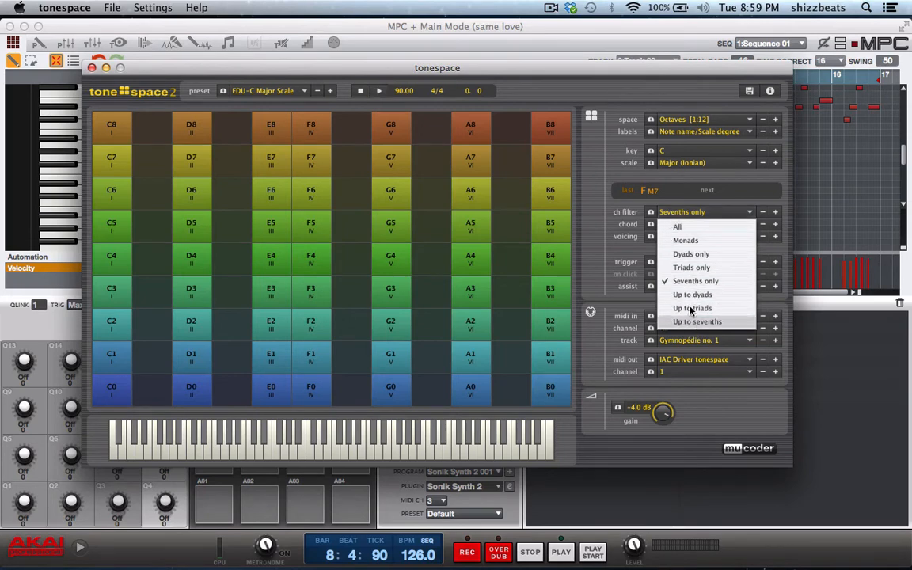
mouse_move(684, 240)
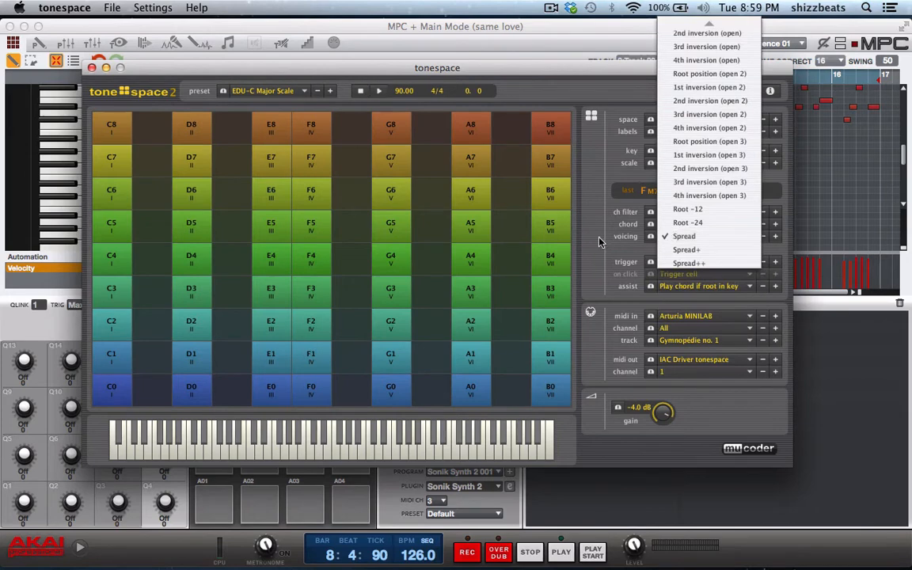
click(702, 224)
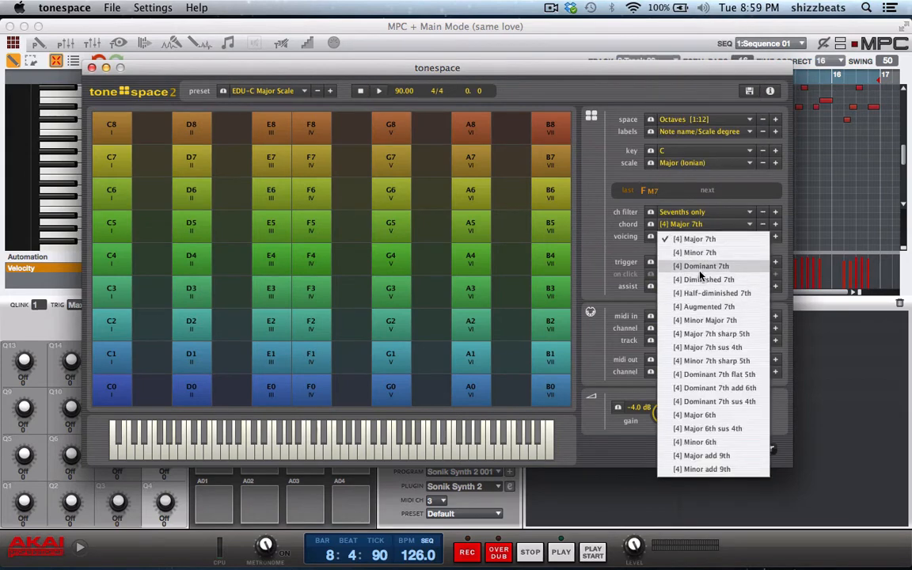
mouse_move(695, 455)
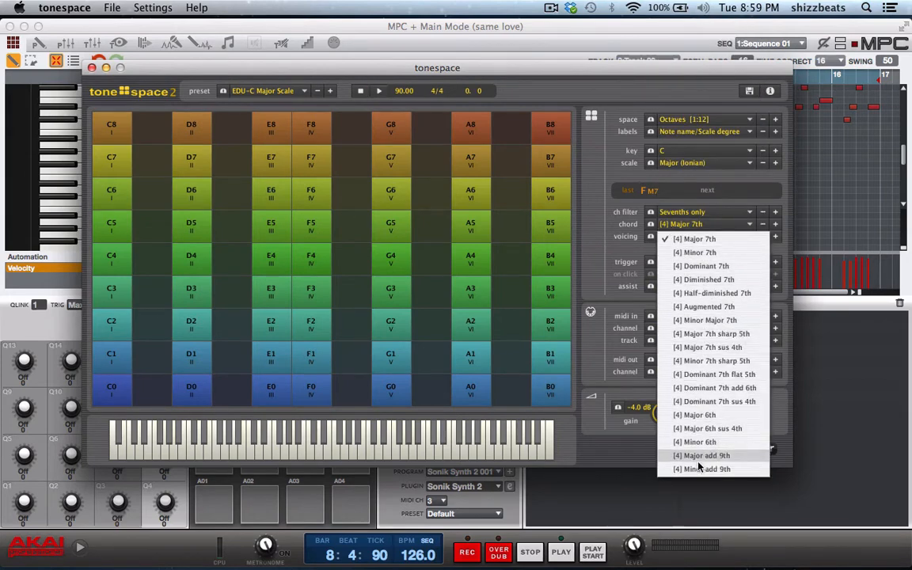
mouse_move(709, 333)
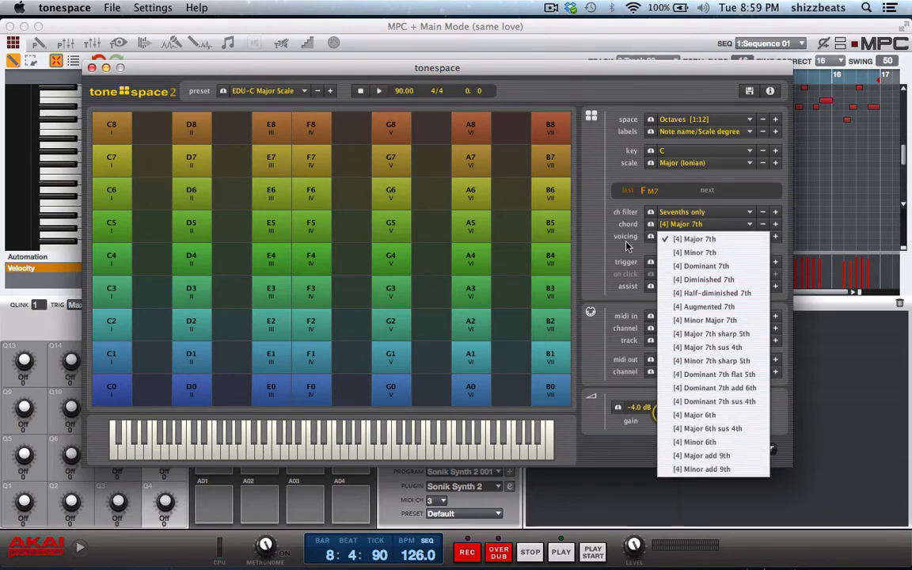
mouse_move(699, 433)
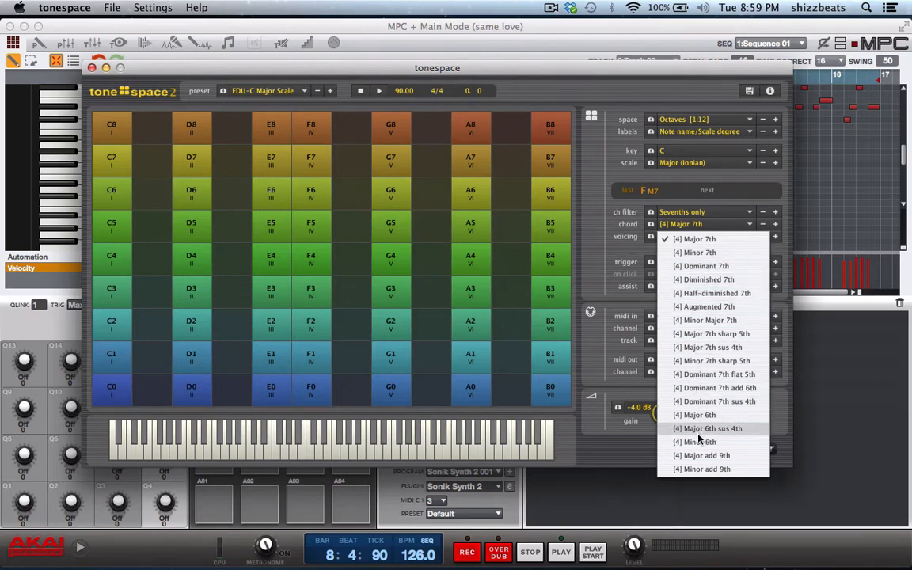
mouse_move(713, 333)
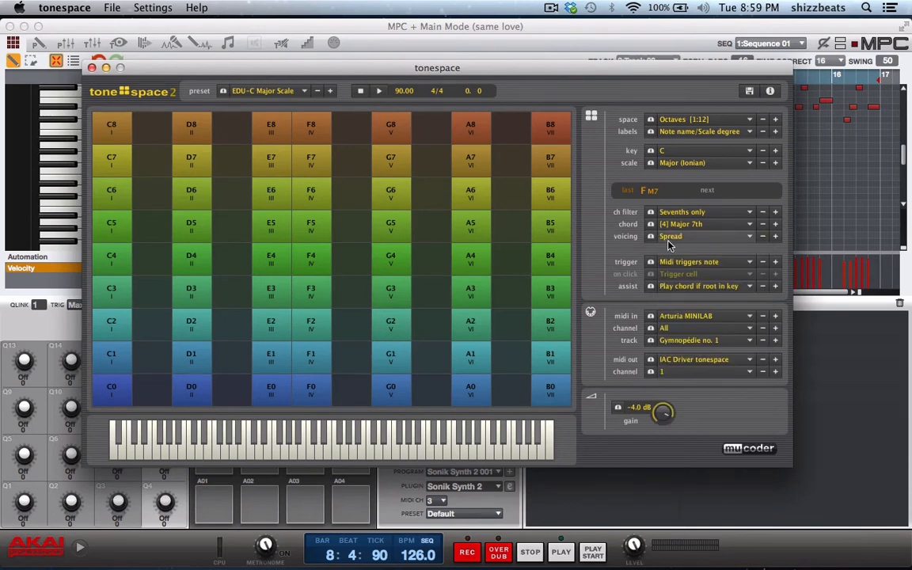
click(704, 236)
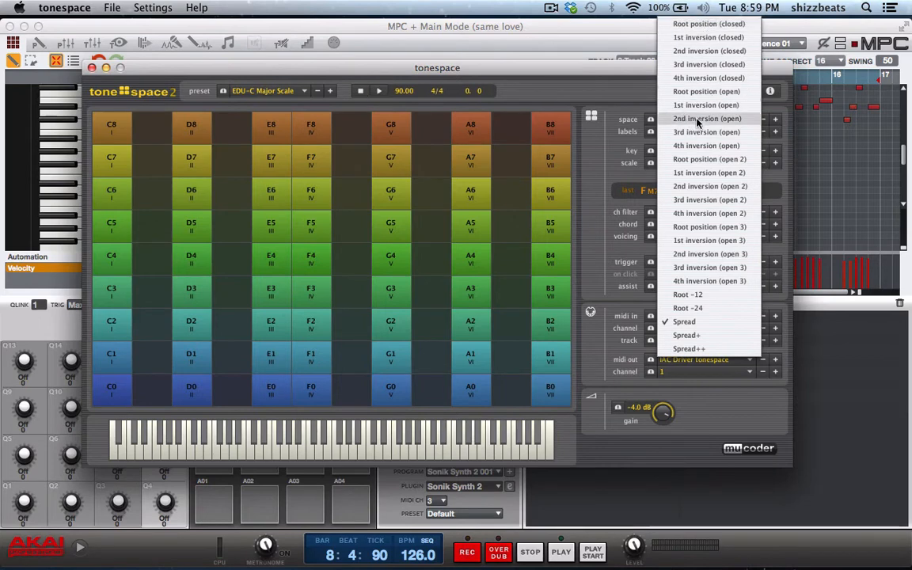
mouse_move(700, 104)
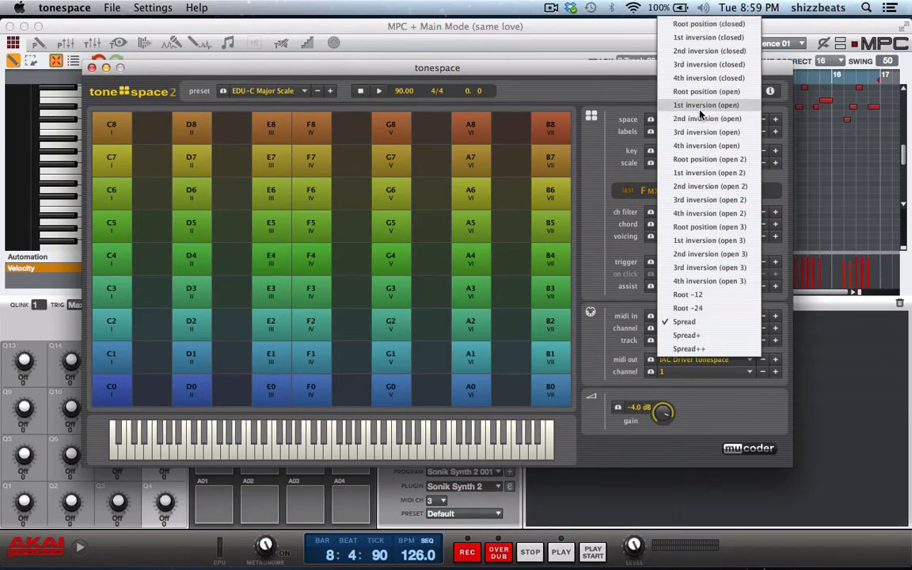
mouse_move(705, 91)
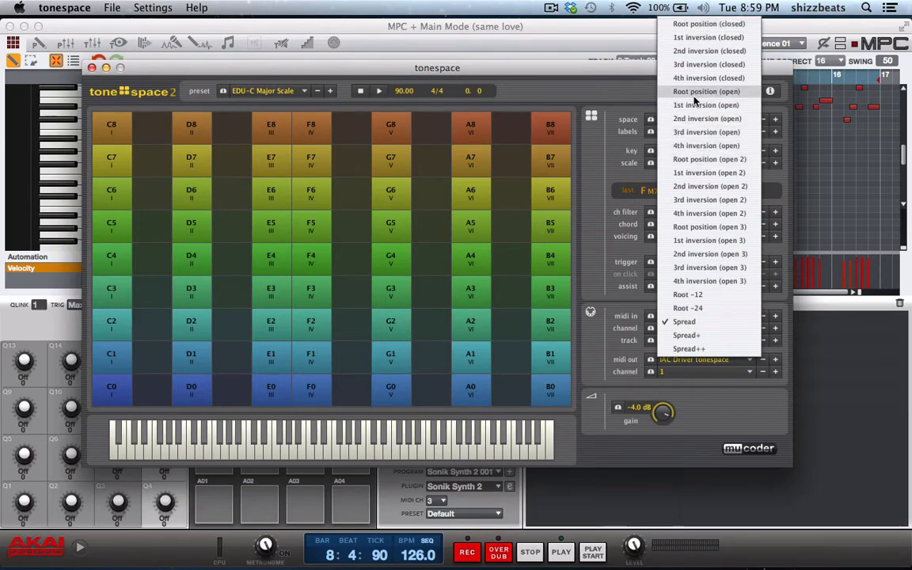
mouse_move(694, 173)
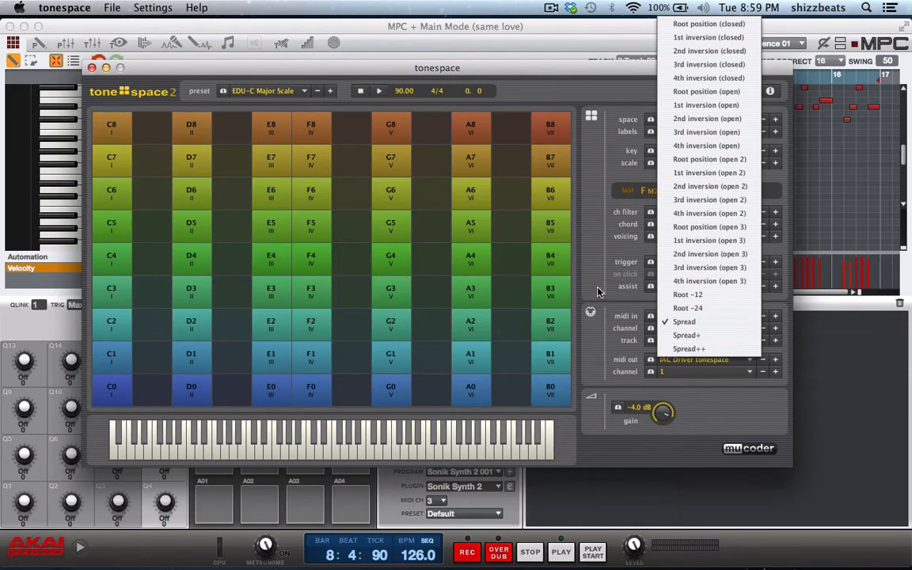
Step: Keep Spread voicing and try clicking a grid cell to trigger an F major seventh chord
click(683, 321)
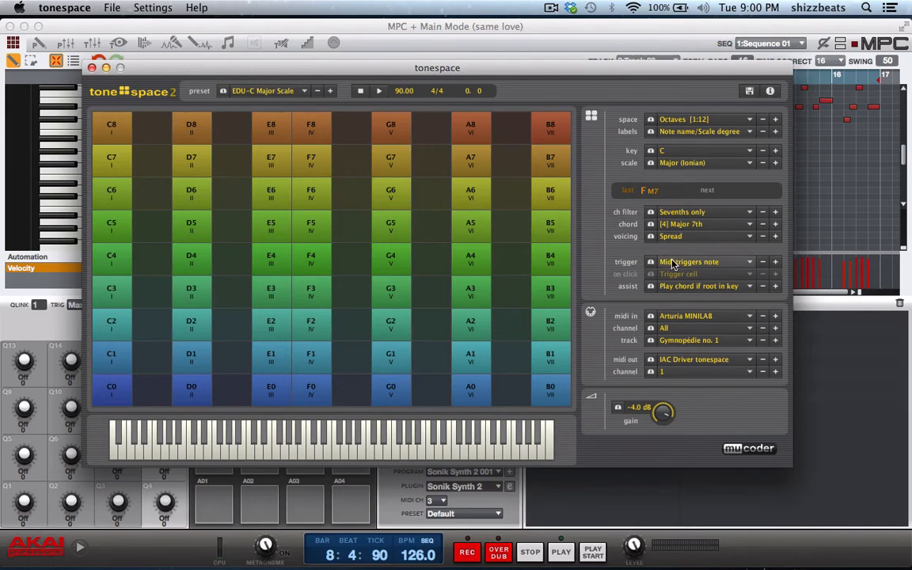
click(703, 261)
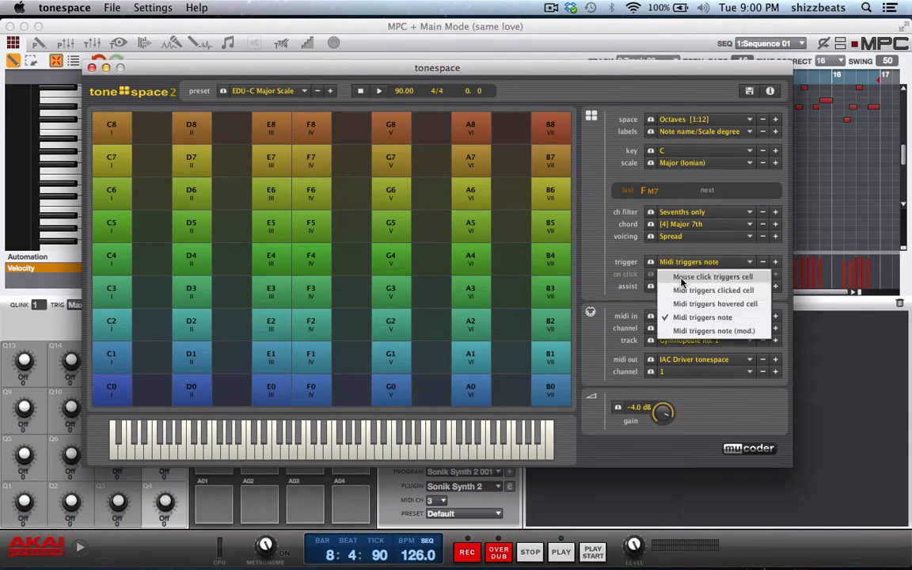
click(711, 276)
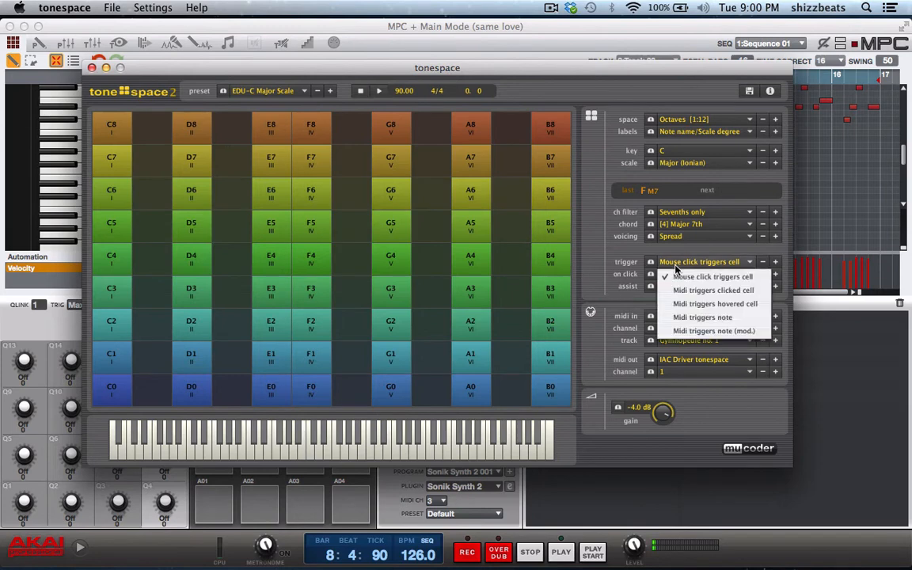
click(704, 316)
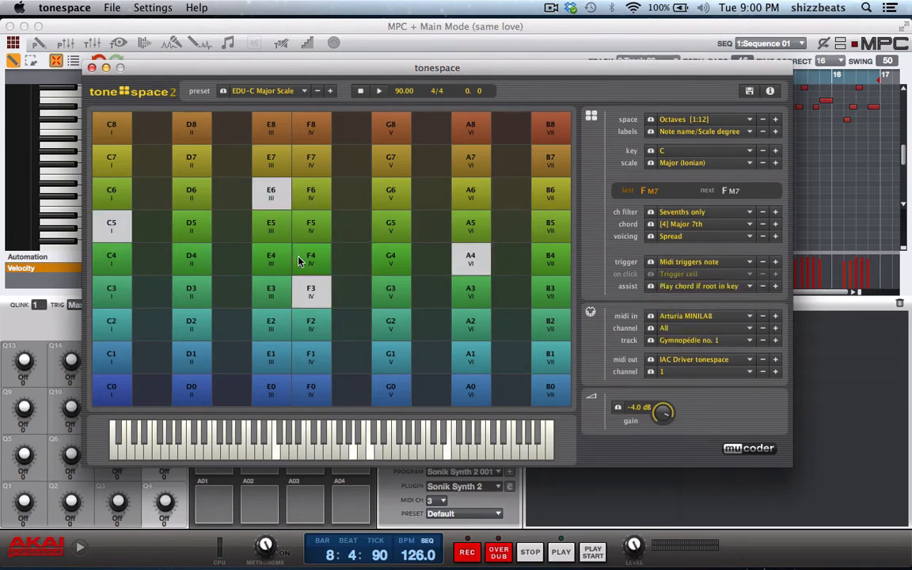
Step: Keep Midi triggers note and set chord assist to Fit most compact shape
click(270, 292)
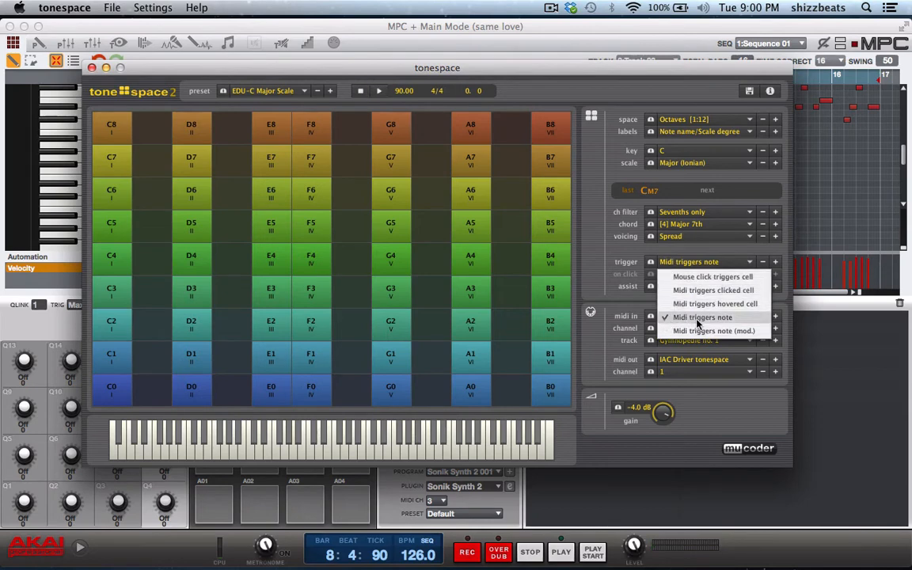
click(702, 317)
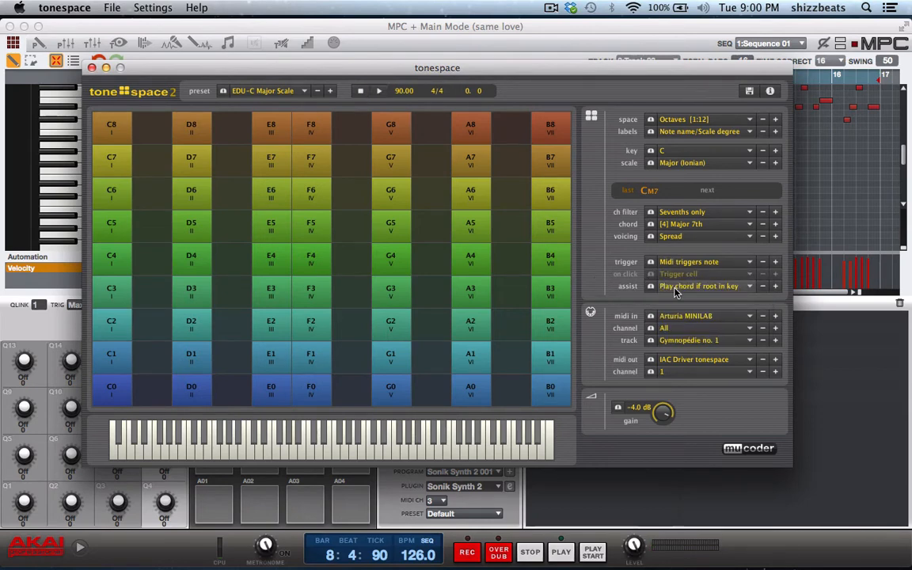
click(699, 286)
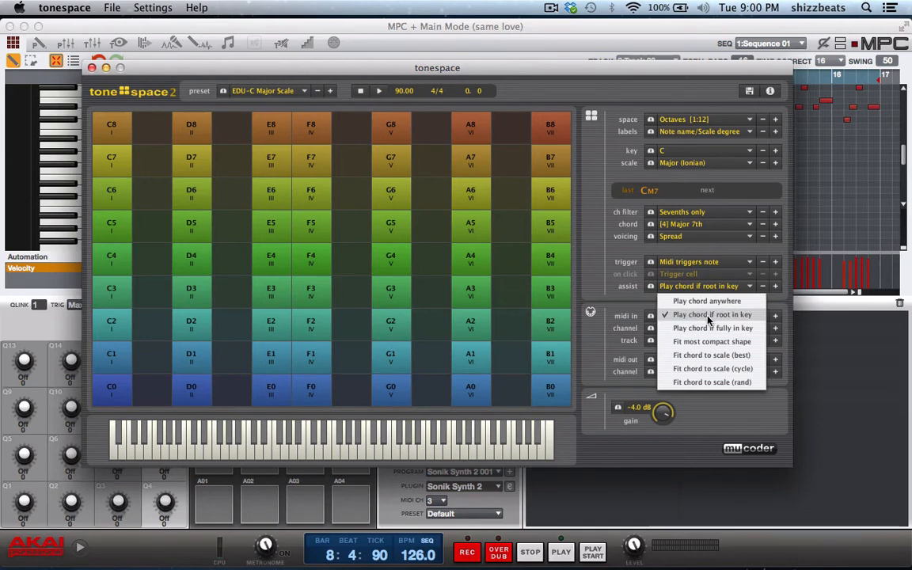
mouse_move(713, 328)
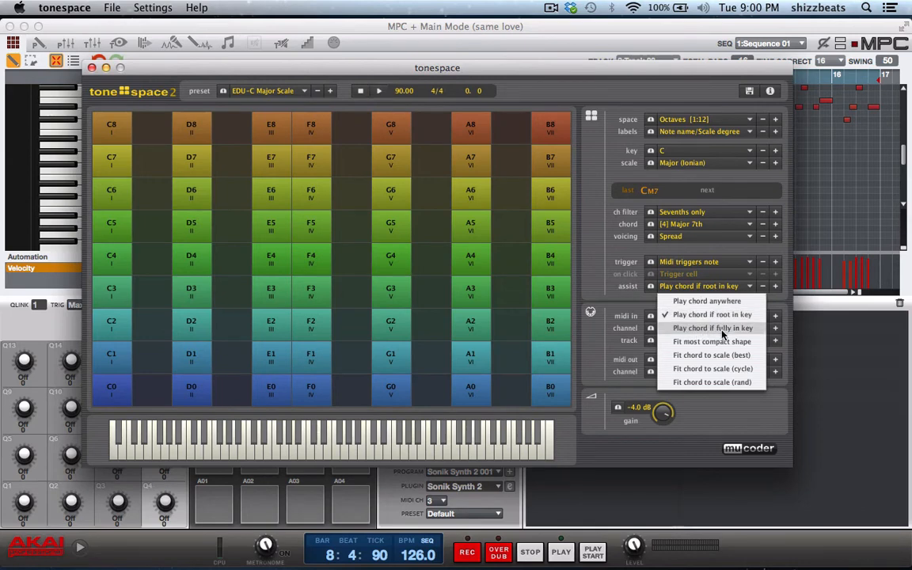
mouse_move(685, 348)
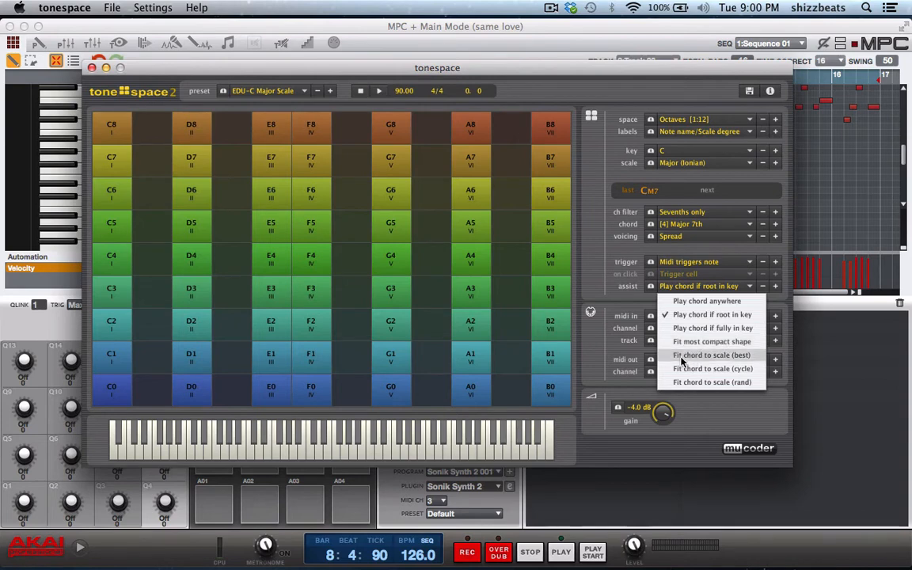
mouse_move(689, 368)
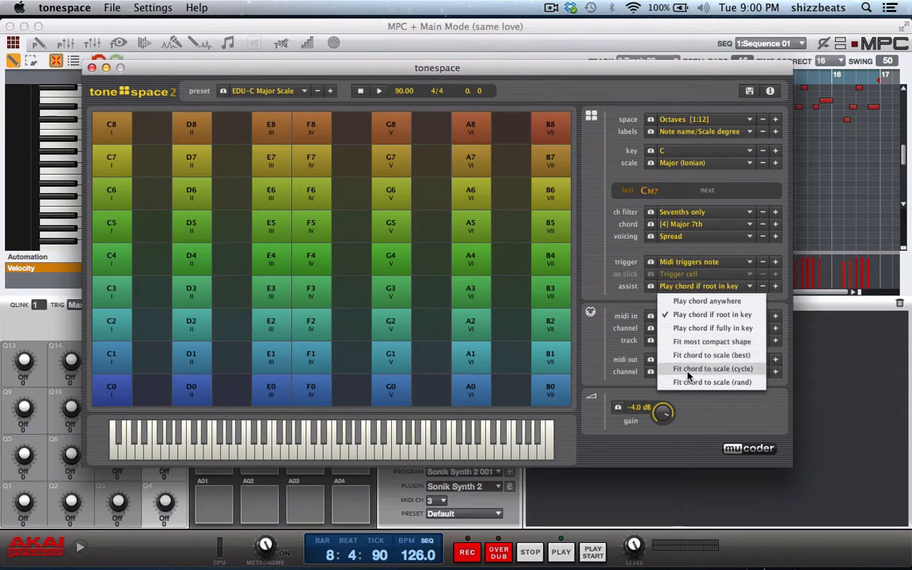
mouse_move(693, 388)
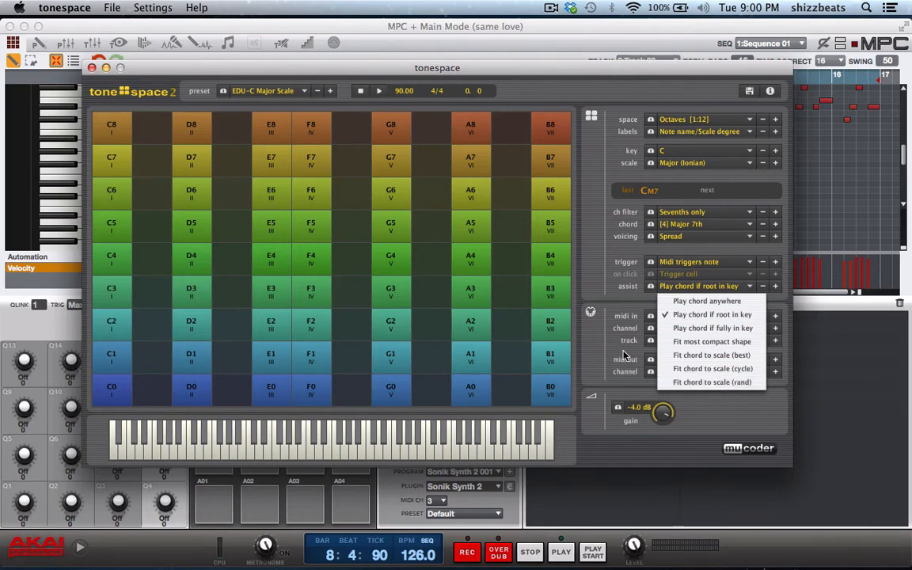
mouse_move(599, 361)
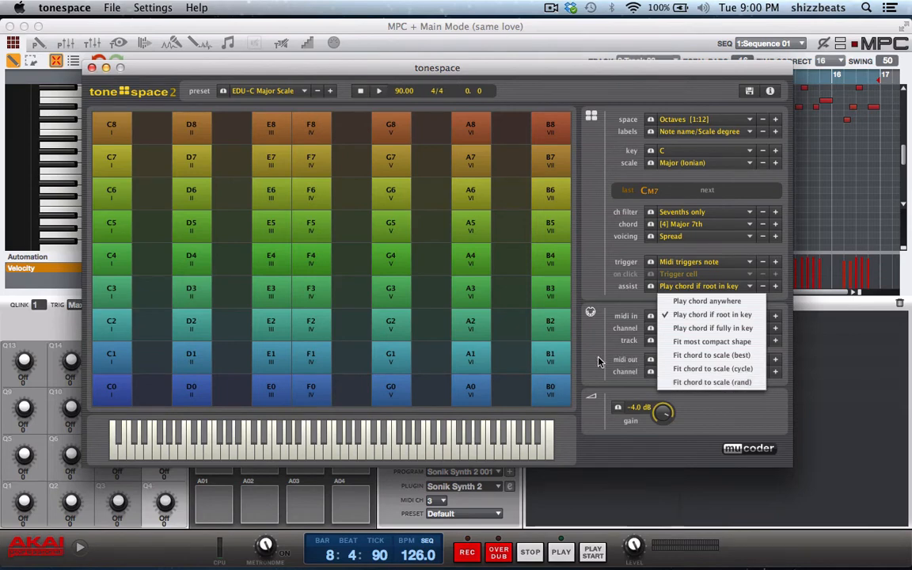
mouse_move(702, 319)
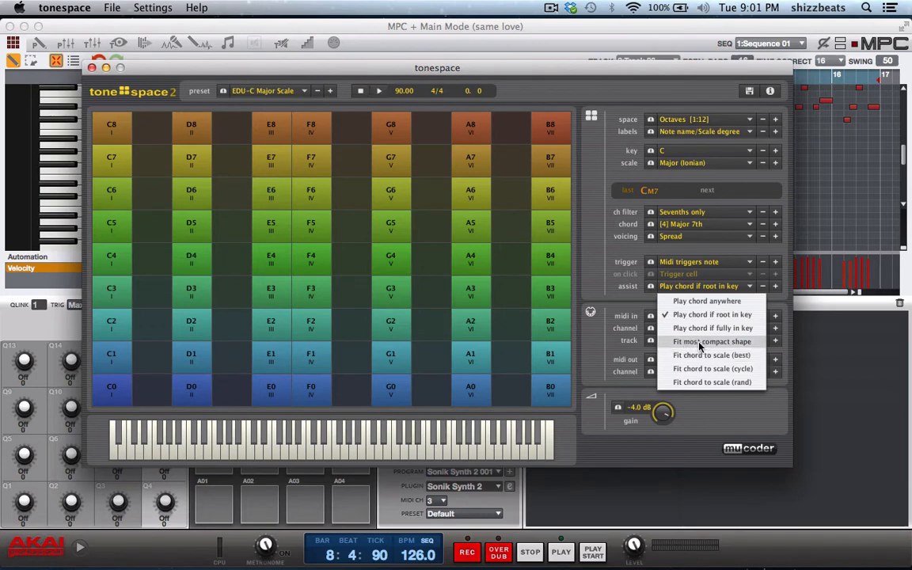
click(712, 341)
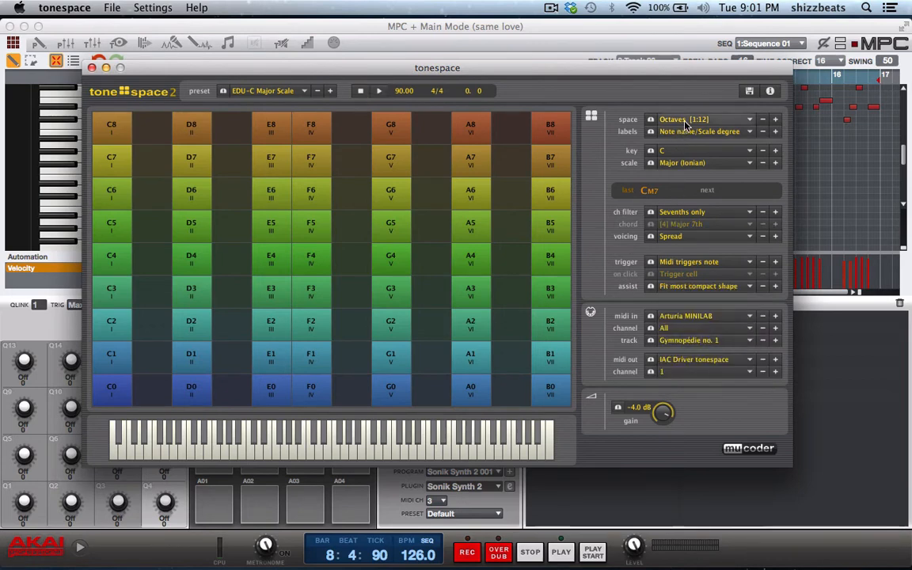
Step: Set the space dropdown to the Balzano [4:3] grid layout
click(700, 119)
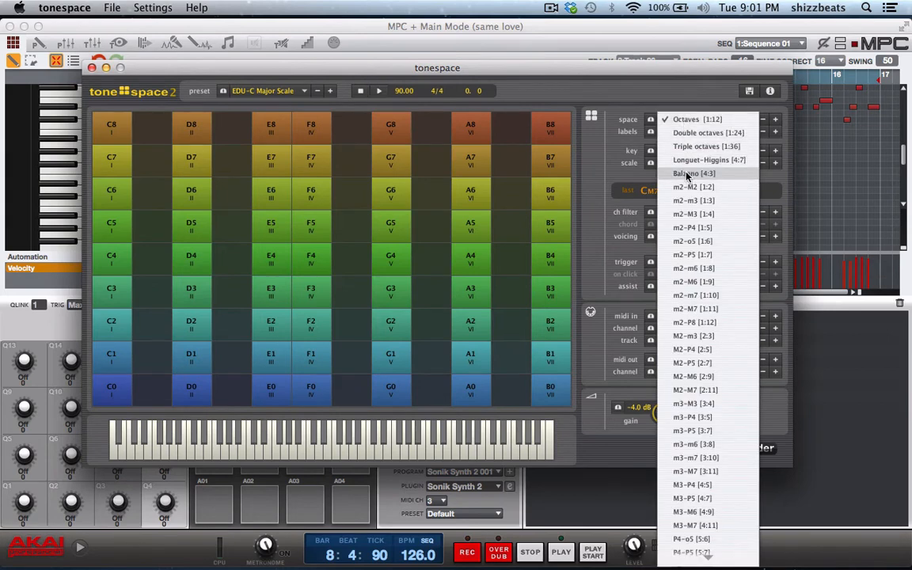
click(694, 174)
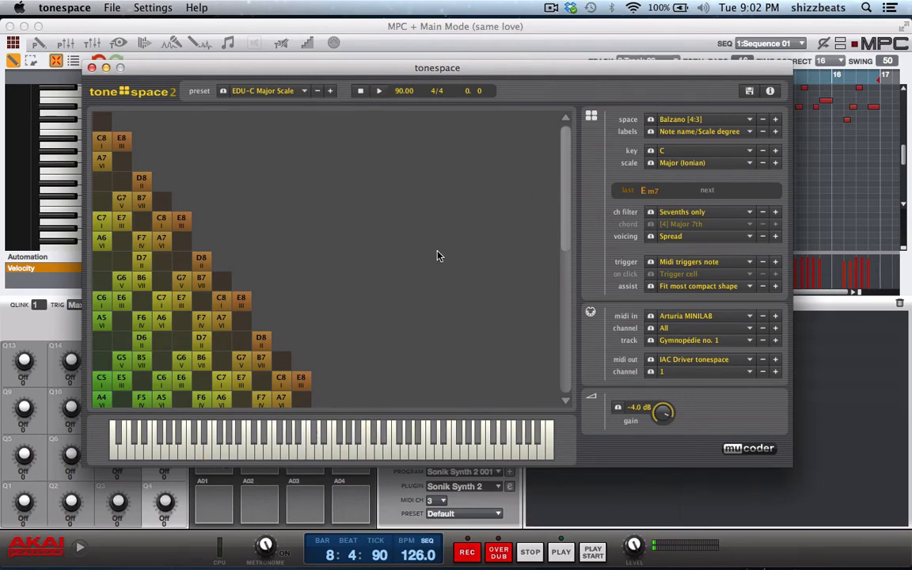
mouse_move(449, 237)
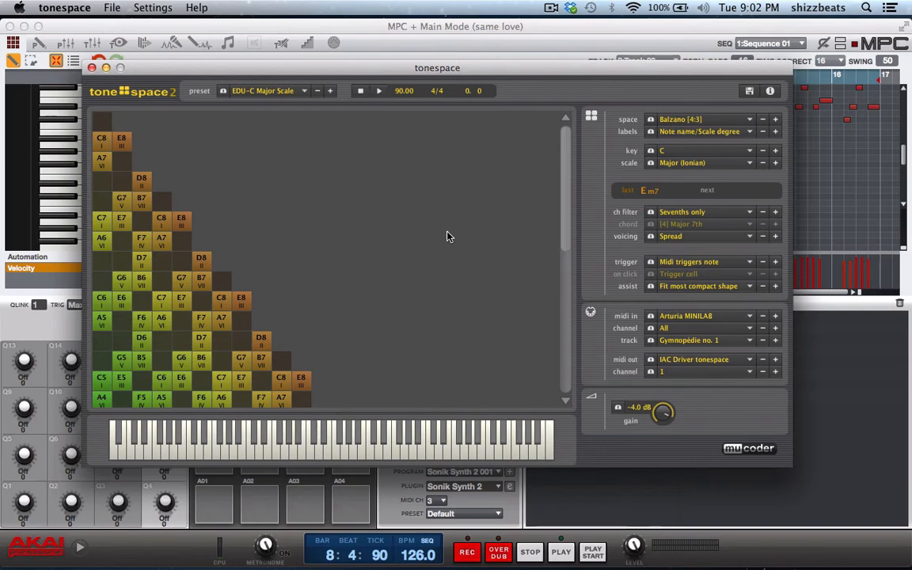
mouse_move(300, 500)
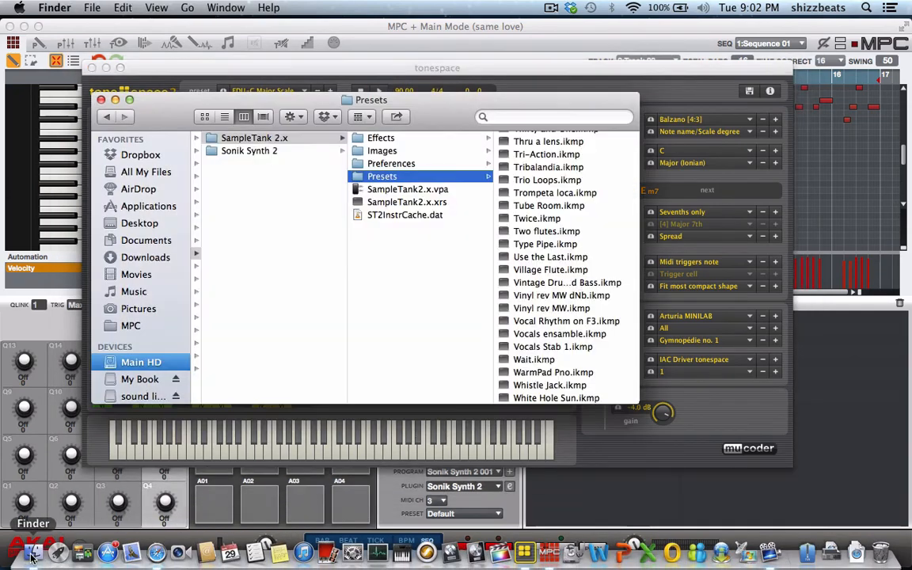
Step: Browse the My Book drive into its Logic Pro 9 project folder
click(139, 379)
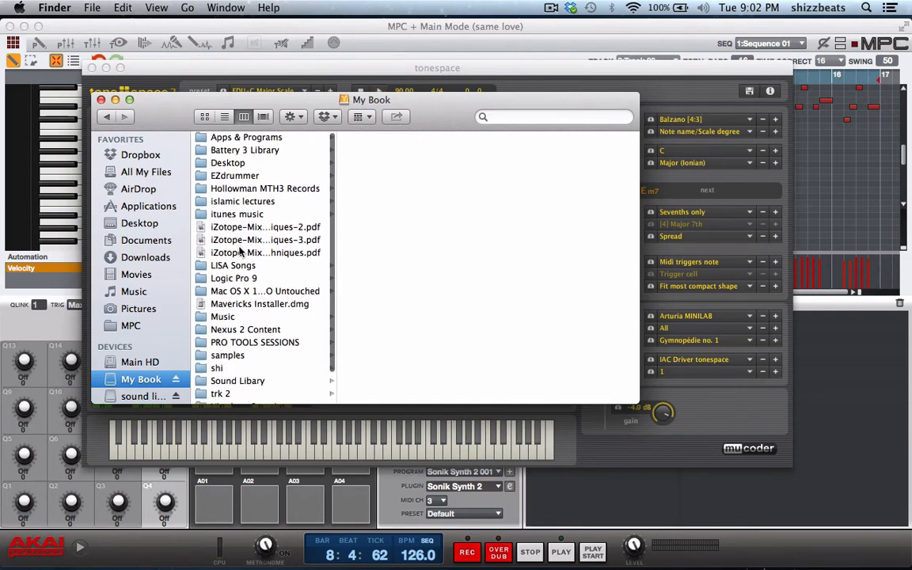
click(234, 274)
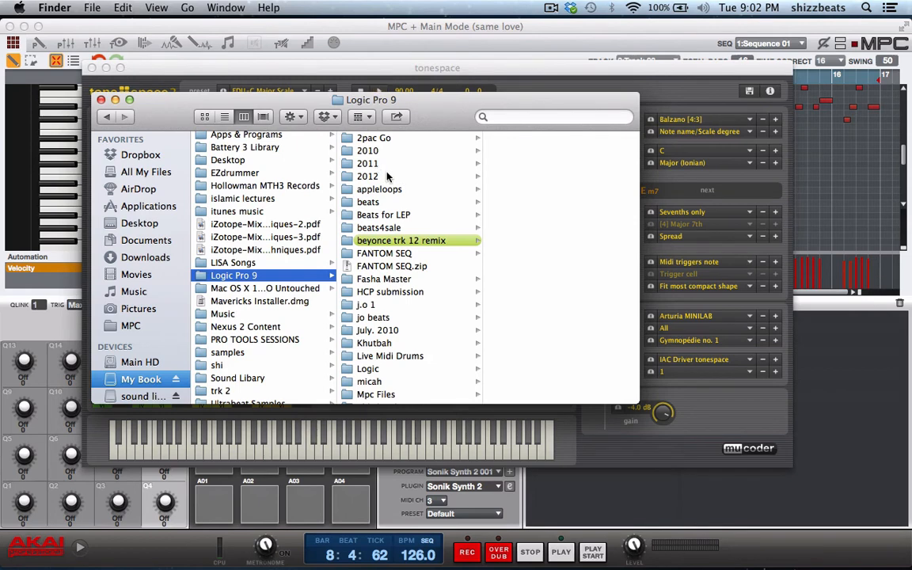
mouse_move(367, 202)
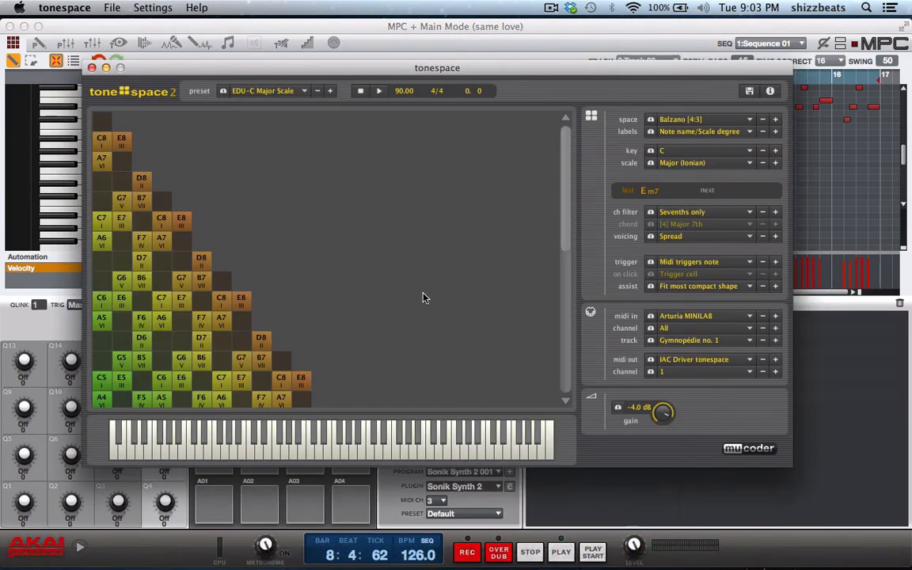
mouse_move(431, 292)
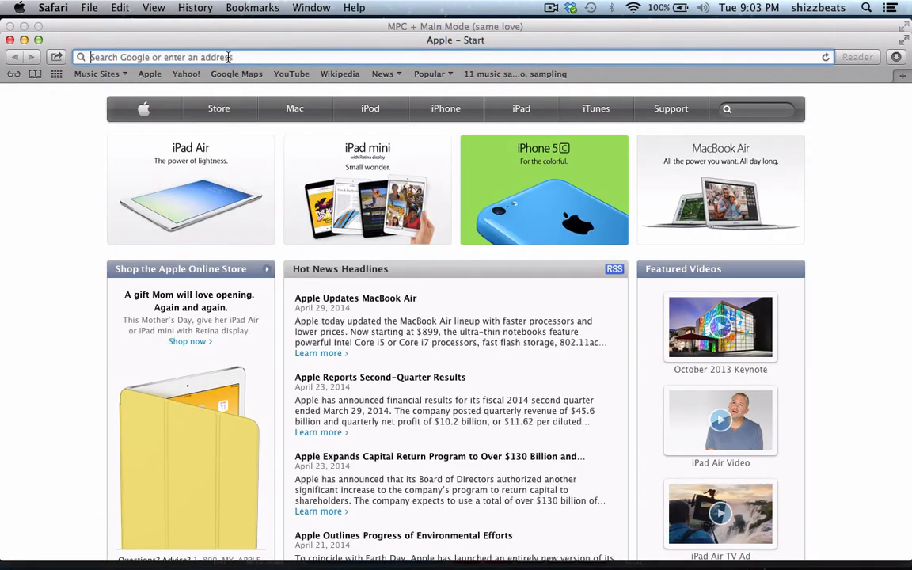
Step: Enlarge interstatemusic.com's Chord Wheel image from a Google search, then bring ToneSpace 2 forward
text(chord wheel)
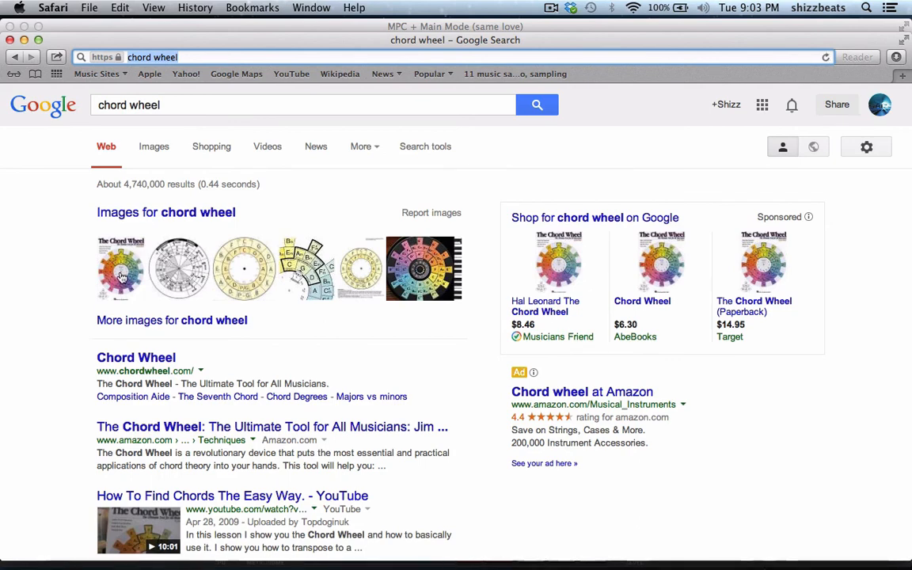
click(120, 268)
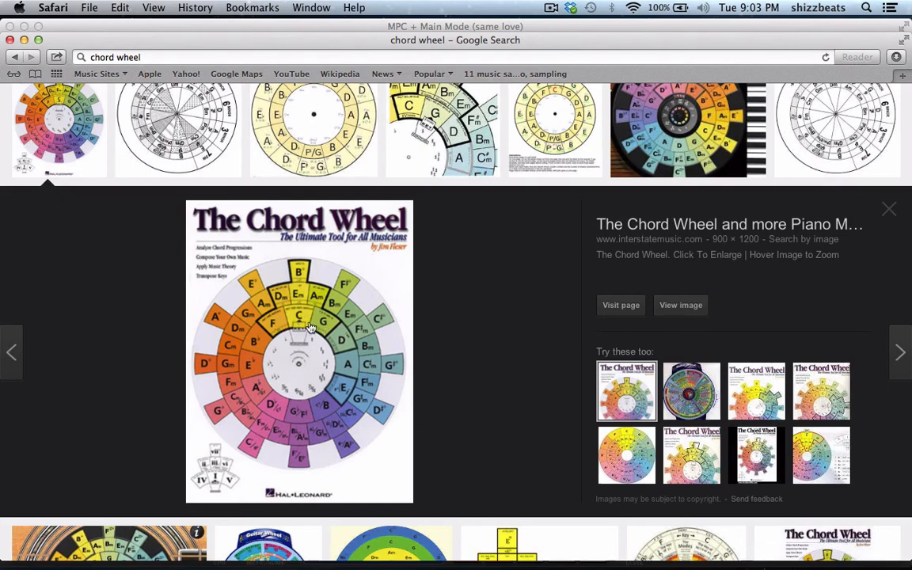
mouse_move(280, 316)
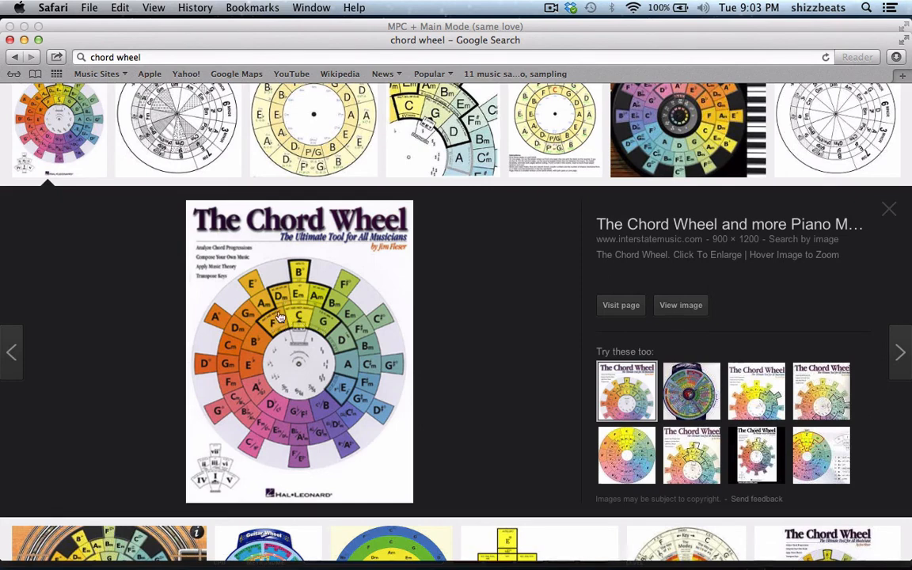
mouse_move(283, 290)
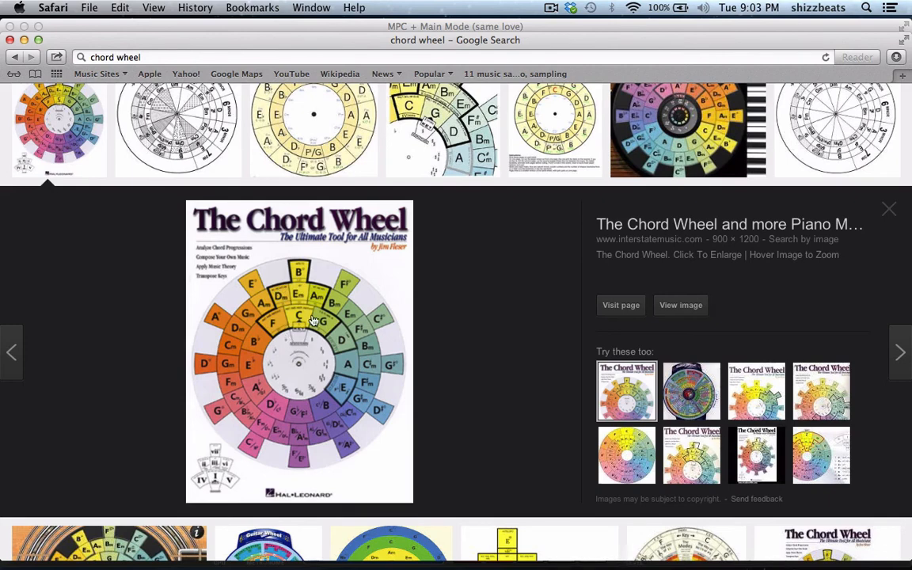
mouse_move(291, 326)
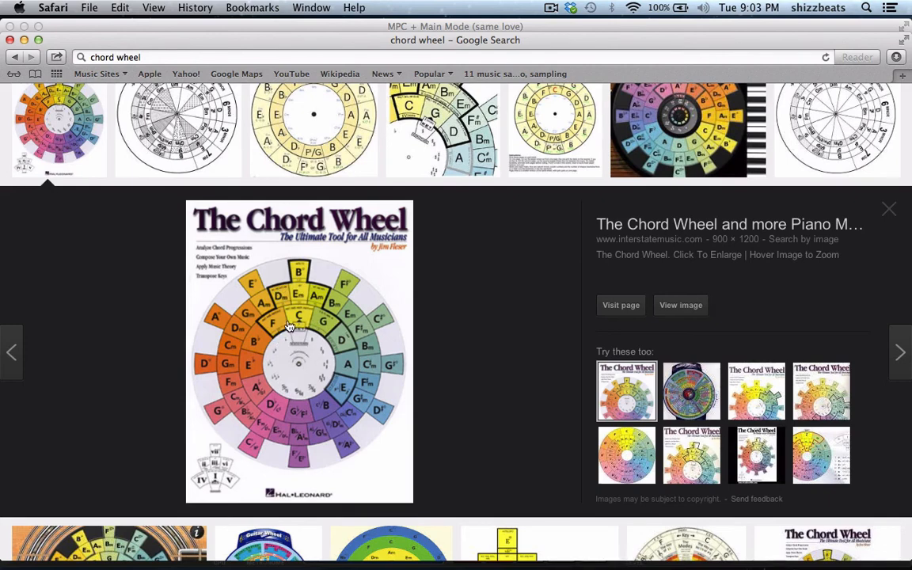
mouse_move(292, 422)
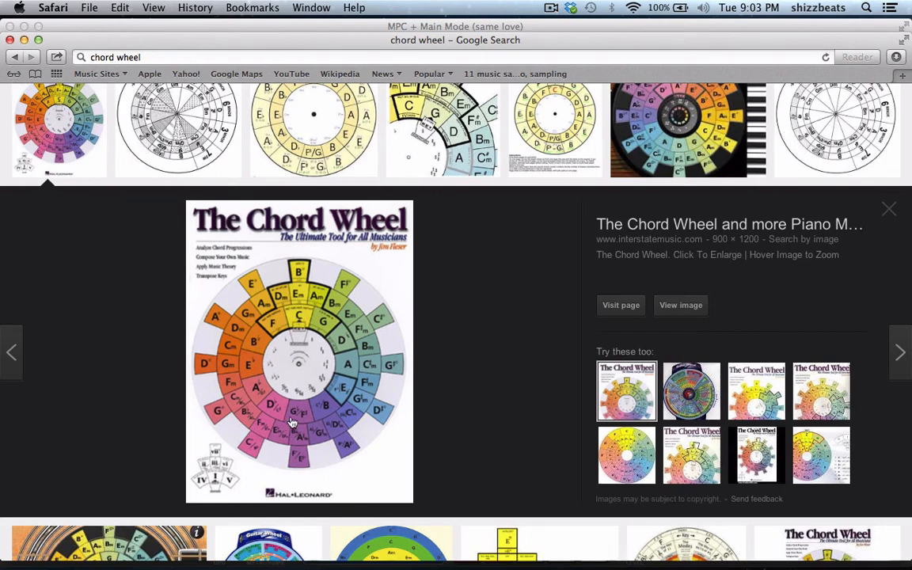
mouse_move(297, 417)
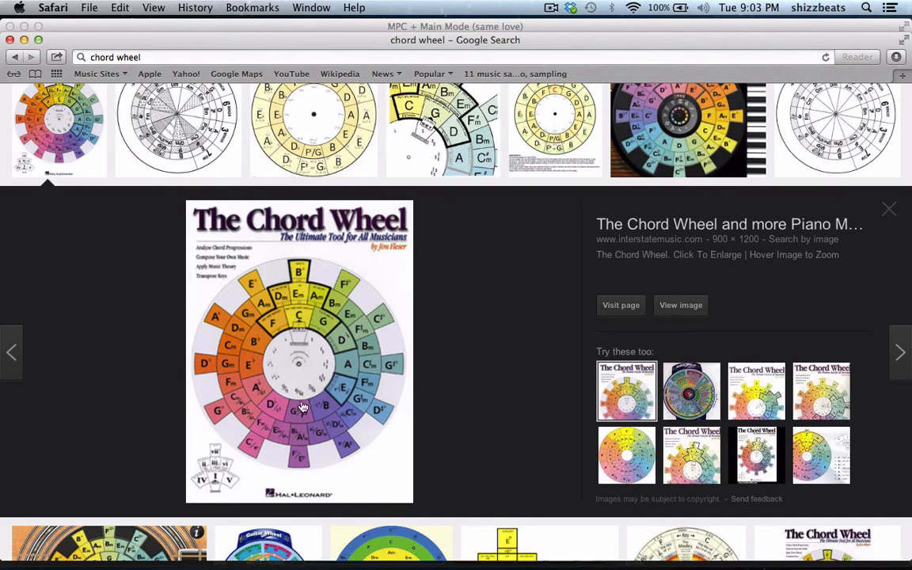
mouse_move(345, 386)
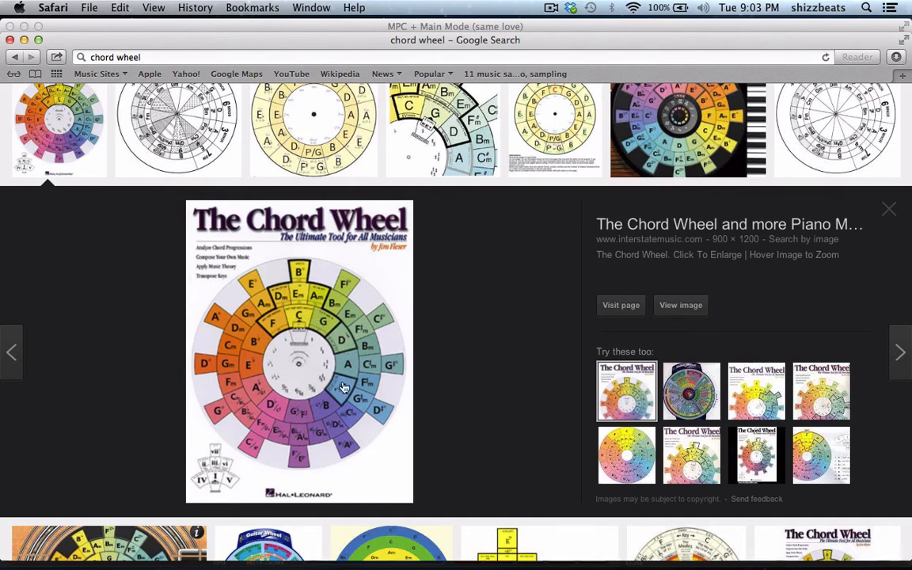
mouse_move(325, 339)
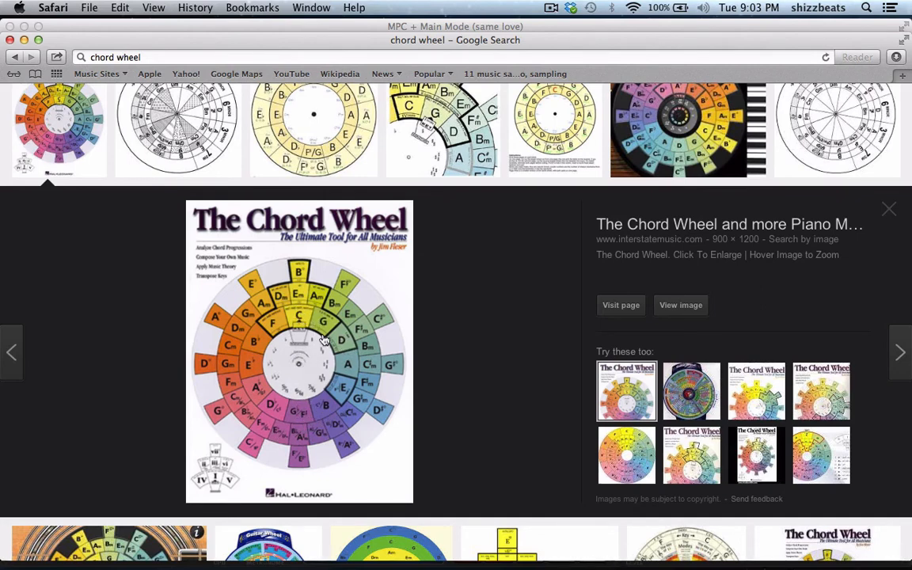
mouse_move(292, 309)
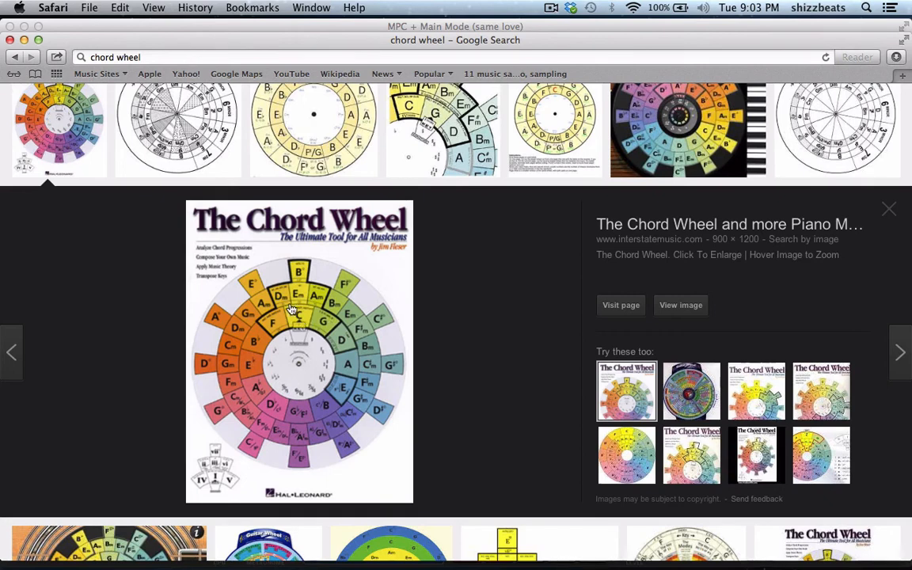
mouse_move(316, 319)
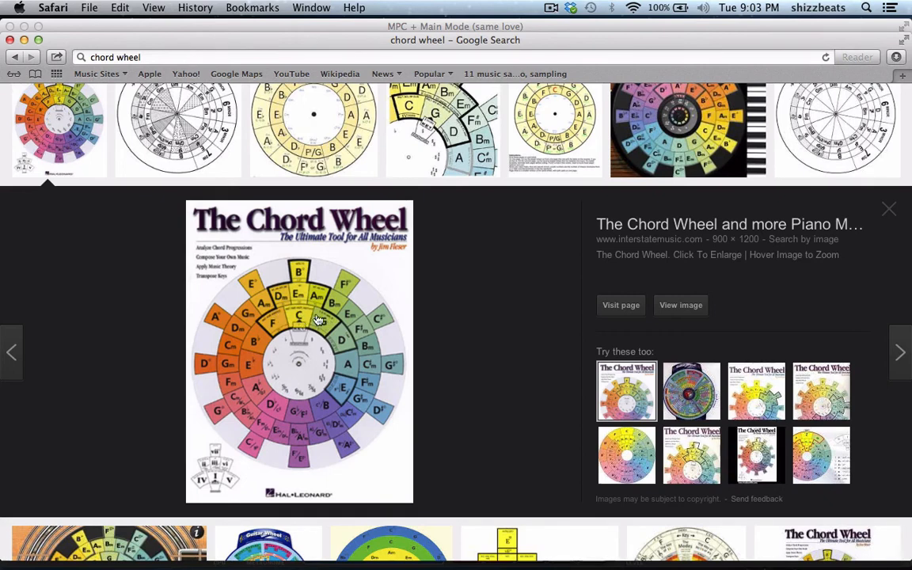
mouse_move(299, 285)
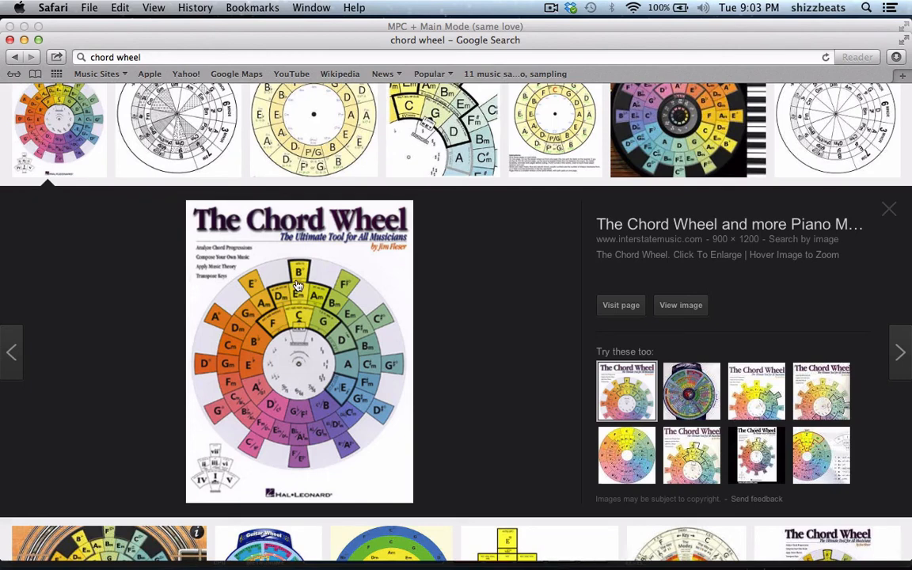
mouse_move(265, 329)
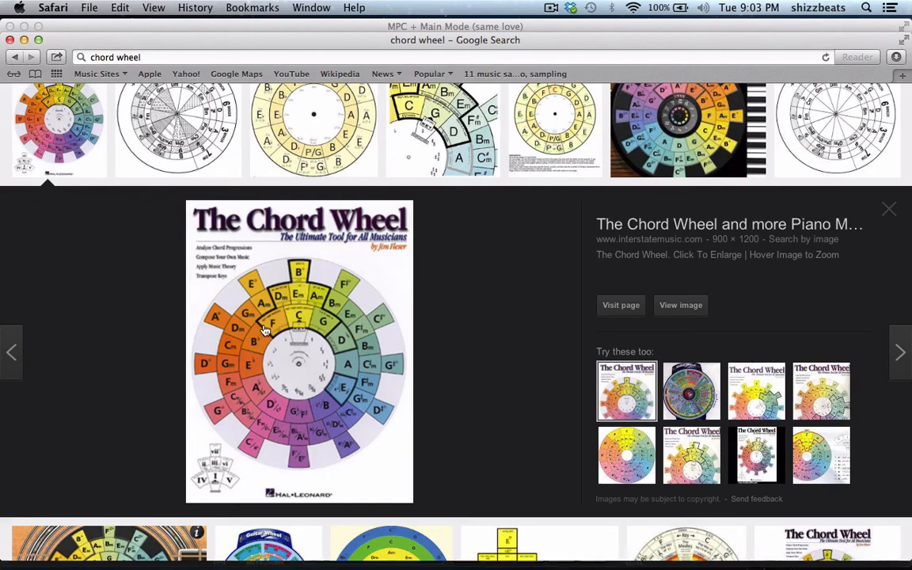
mouse_move(273, 322)
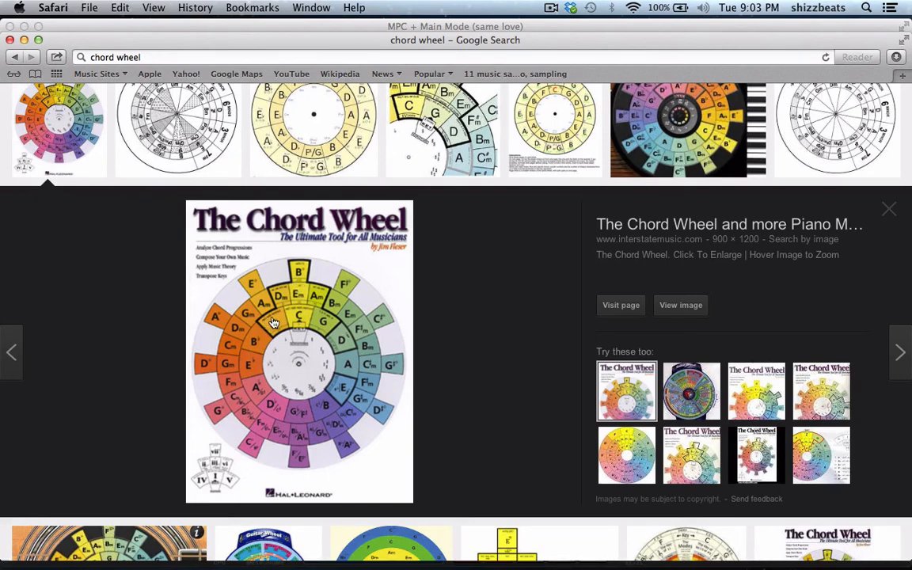
mouse_move(289, 303)
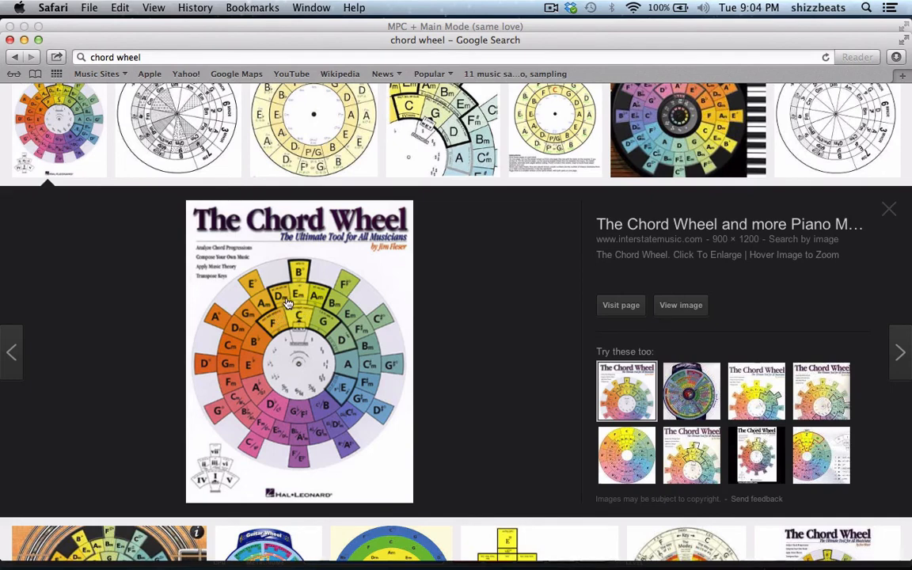
mouse_move(342, 358)
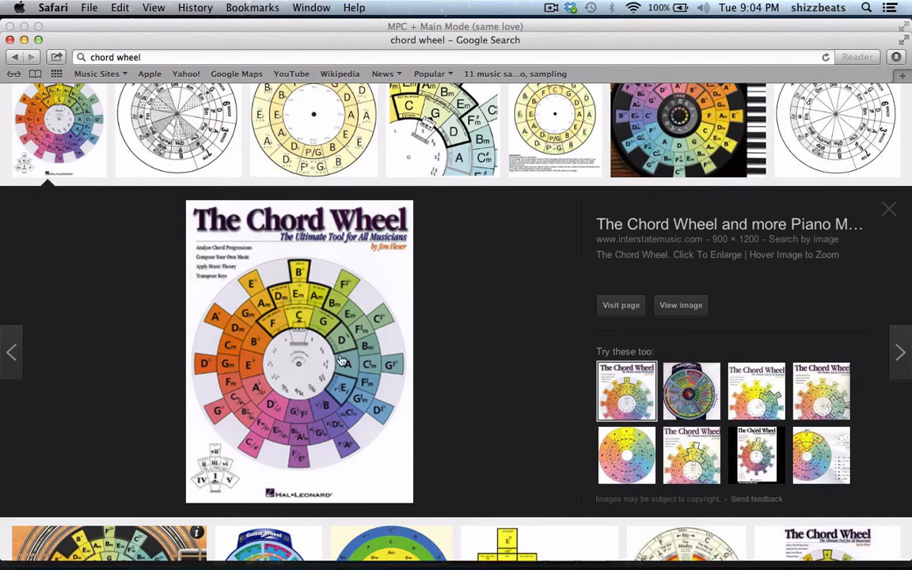
mouse_move(326, 357)
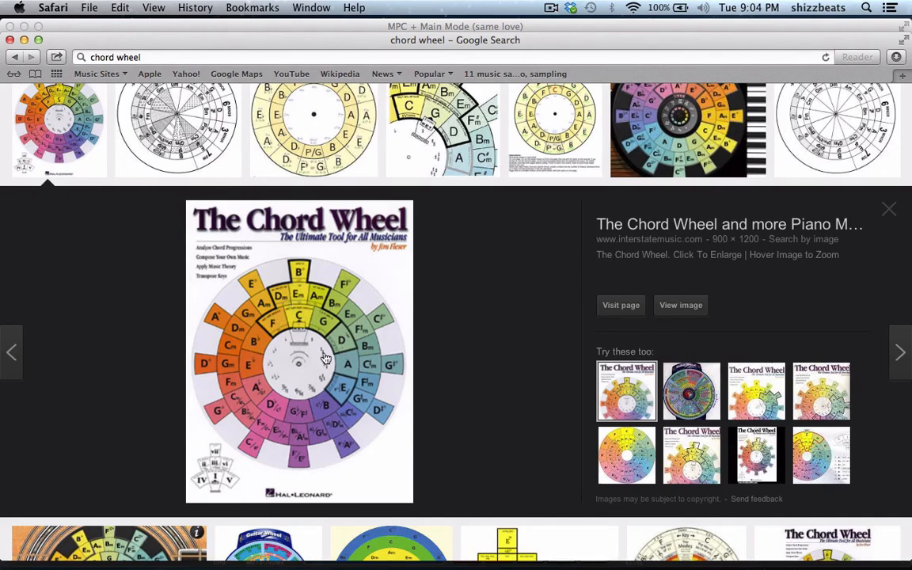
mouse_move(328, 242)
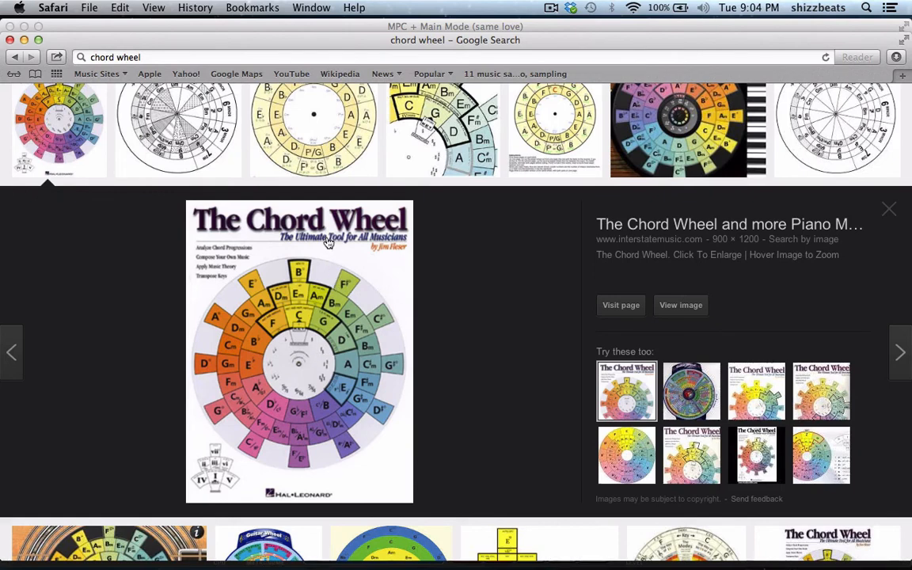
mouse_move(361, 282)
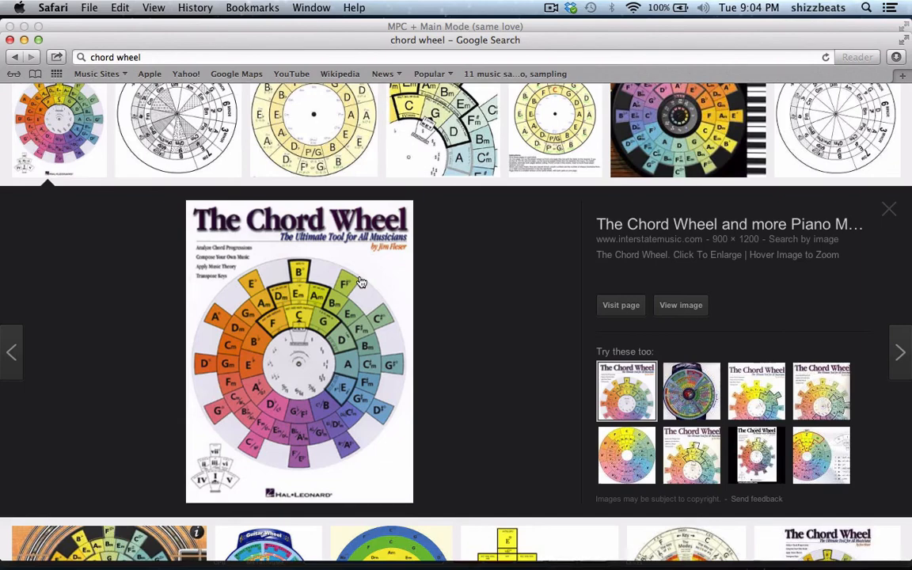
mouse_move(415, 252)
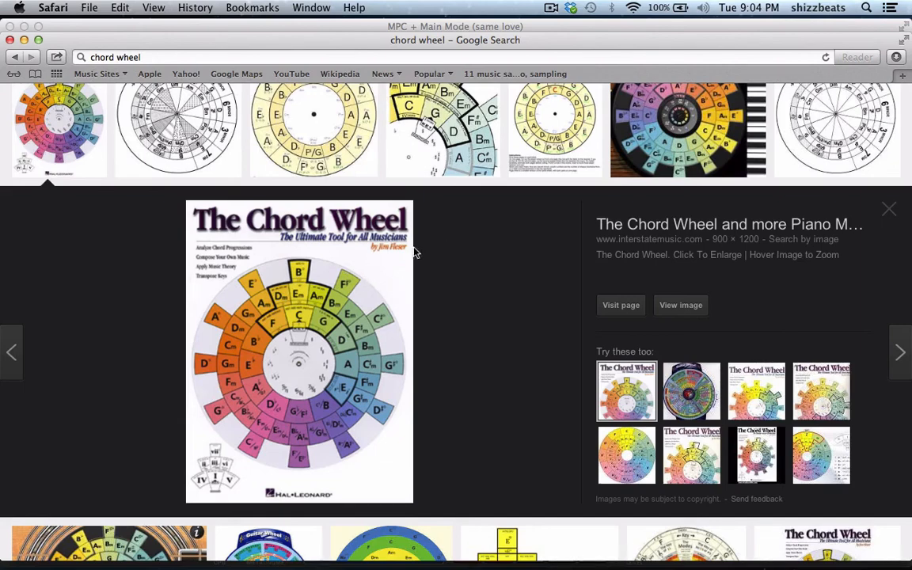
click(524, 553)
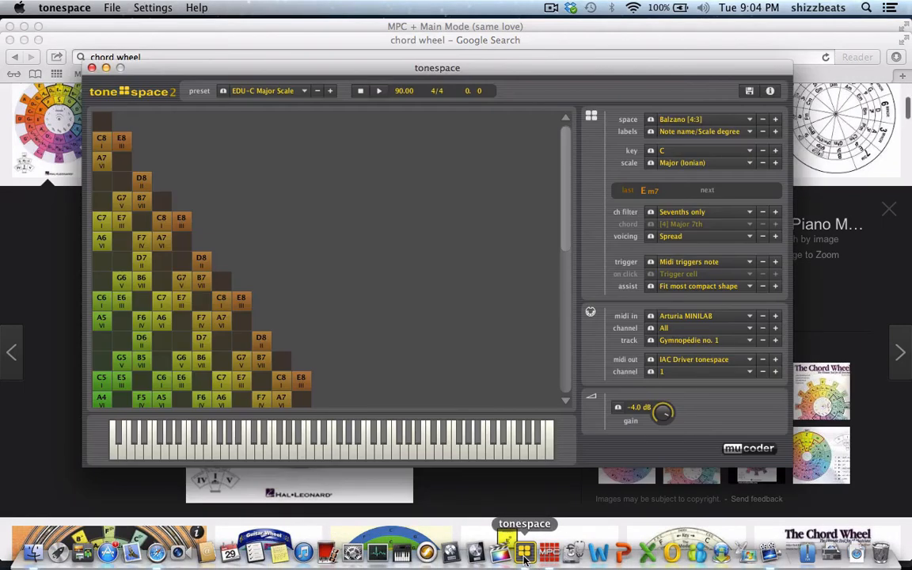
Step: Bring MPC to the front, showing Track 3's melody notes in the Sequence 01 piano roll
click(545, 550)
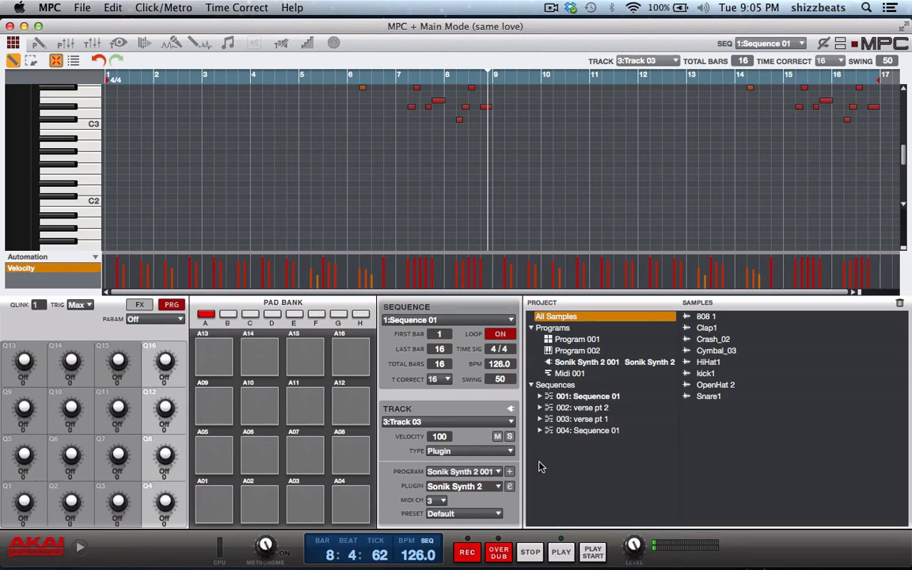
mouse_move(537, 449)
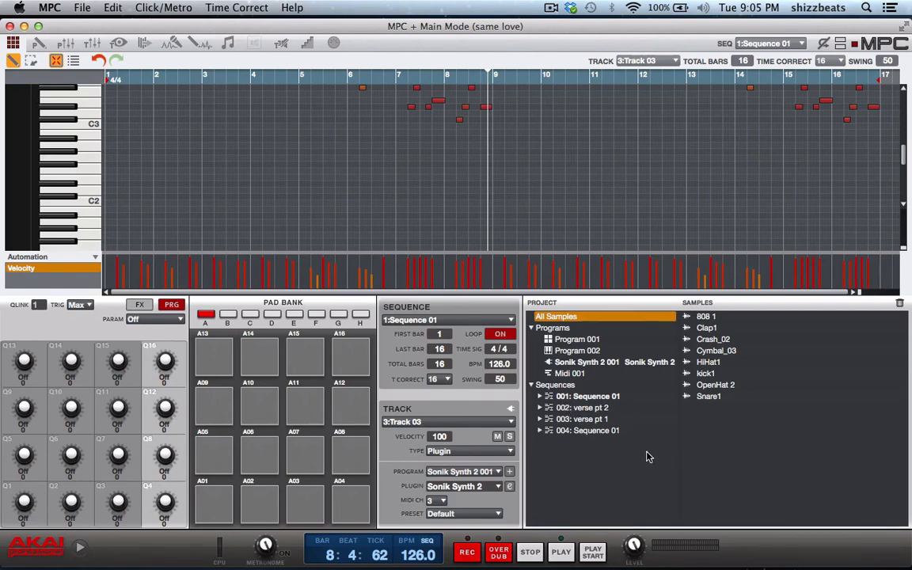
mouse_move(695, 439)
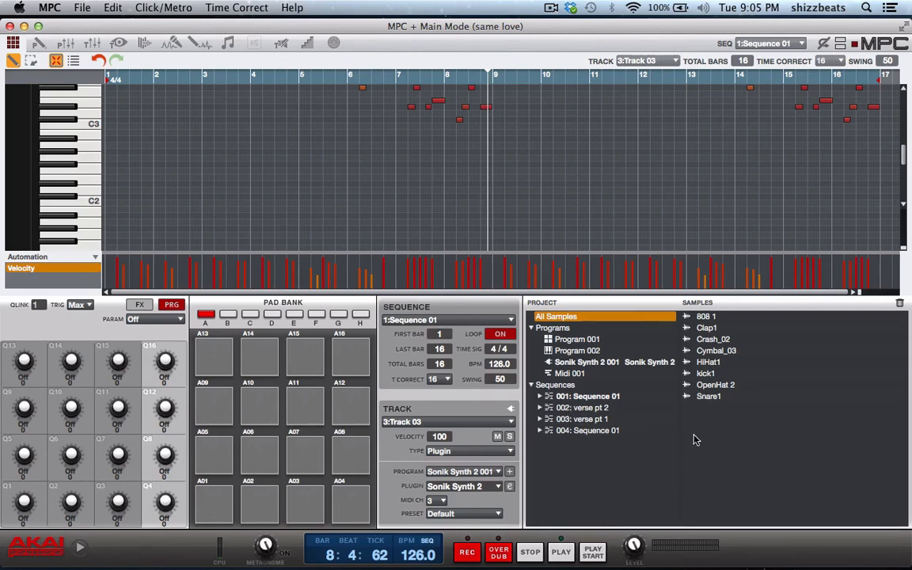
mouse_move(724, 436)
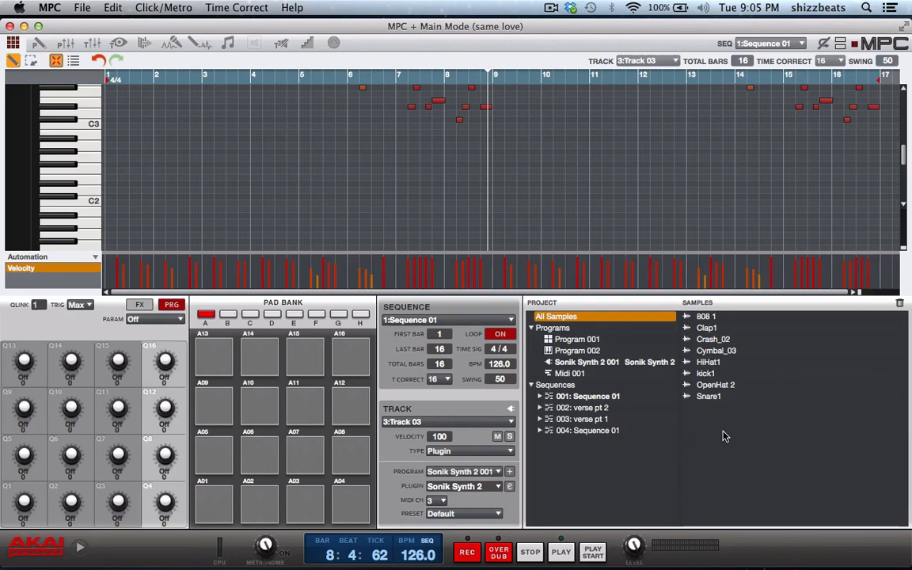